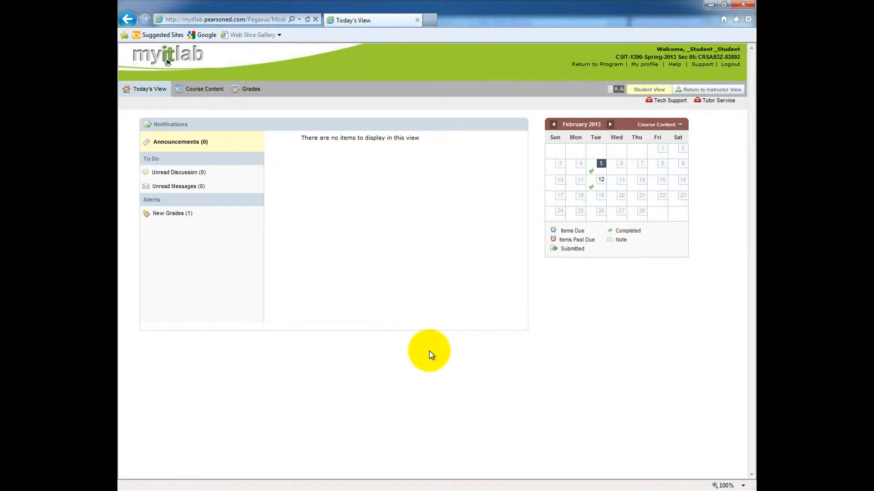
mouse_move(223, 123)
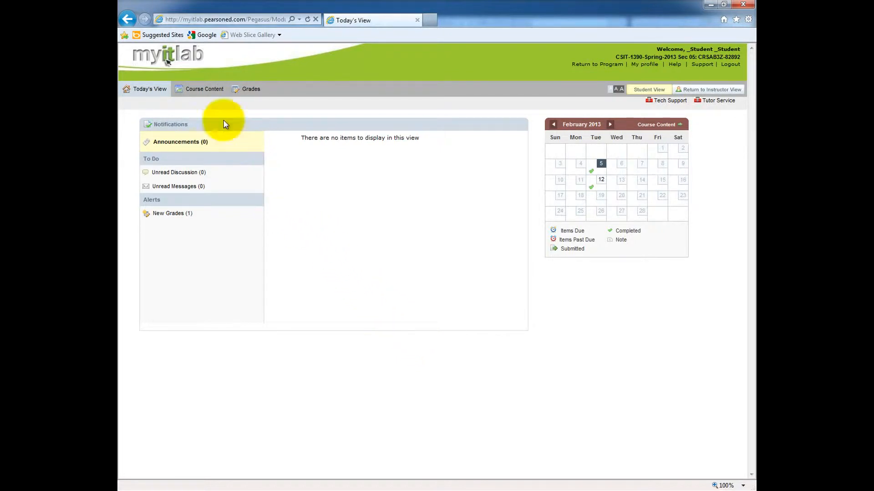
Choose View All Content from the Course Content menu to request the full content listing.
left_click(204, 88)
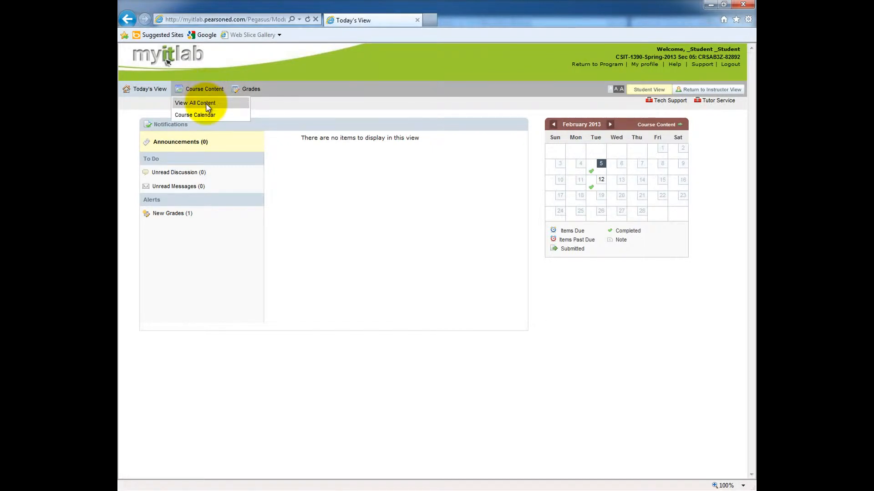
left_click(195, 103)
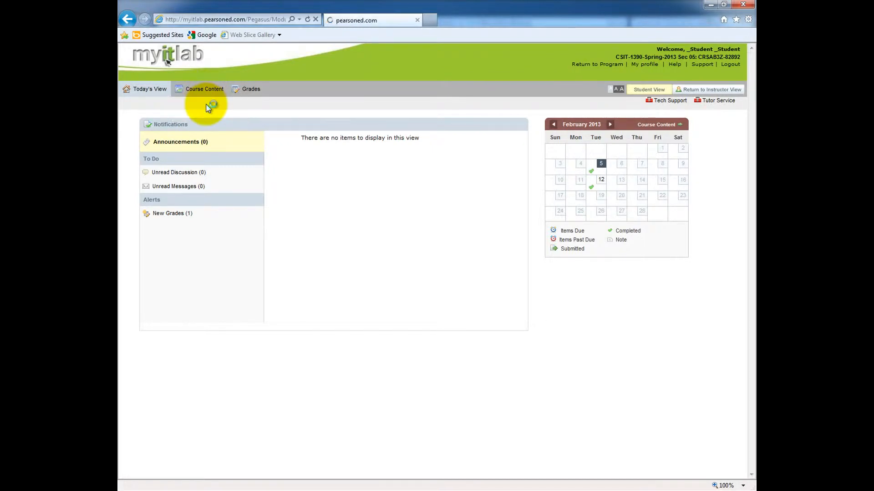
Wait on the course content page until the Week 03, Week 02 and Using MyITLab folders appear.
left_click(205, 90)
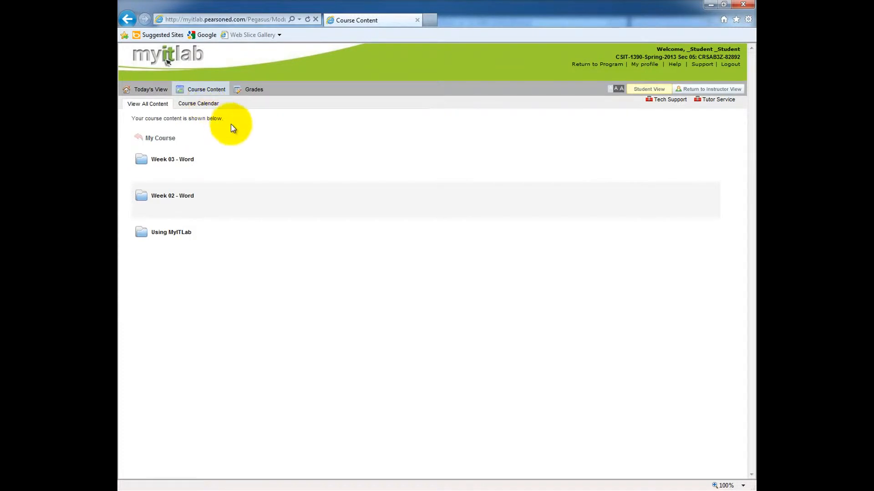
mouse_move(230, 203)
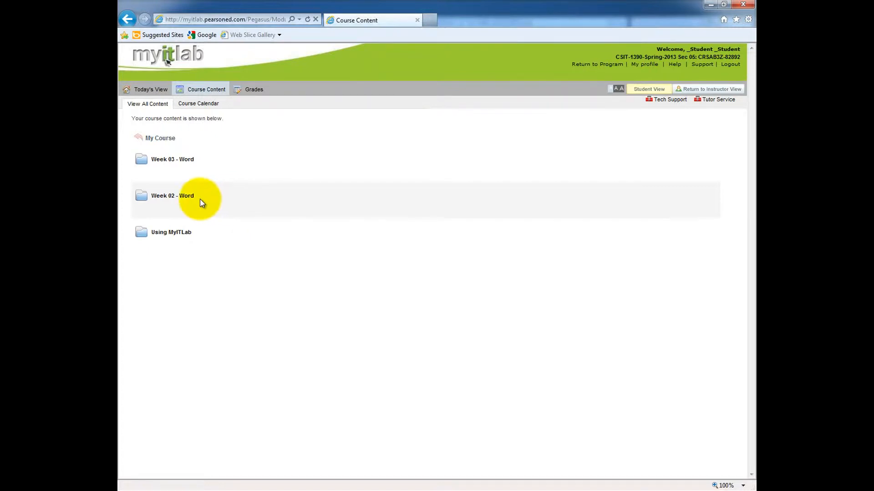
Open the Week 02 - Word folder to show its eText link, training and lab.
left_click(172, 196)
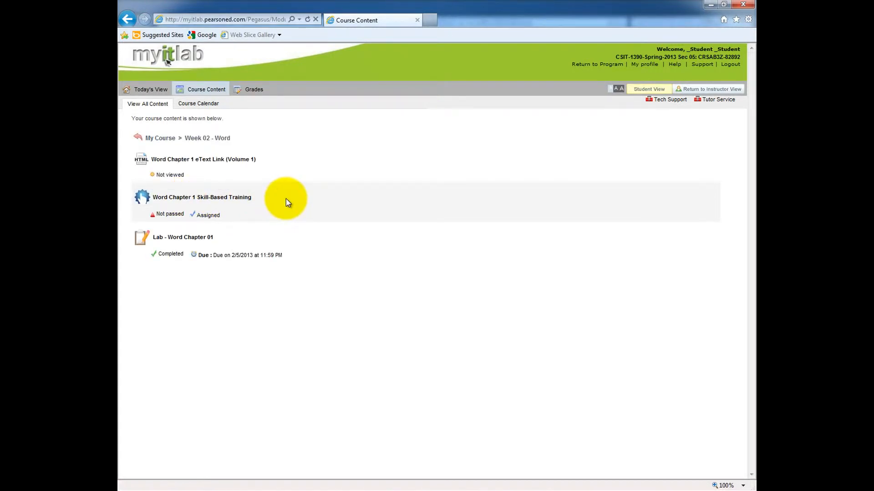
mouse_move(312, 223)
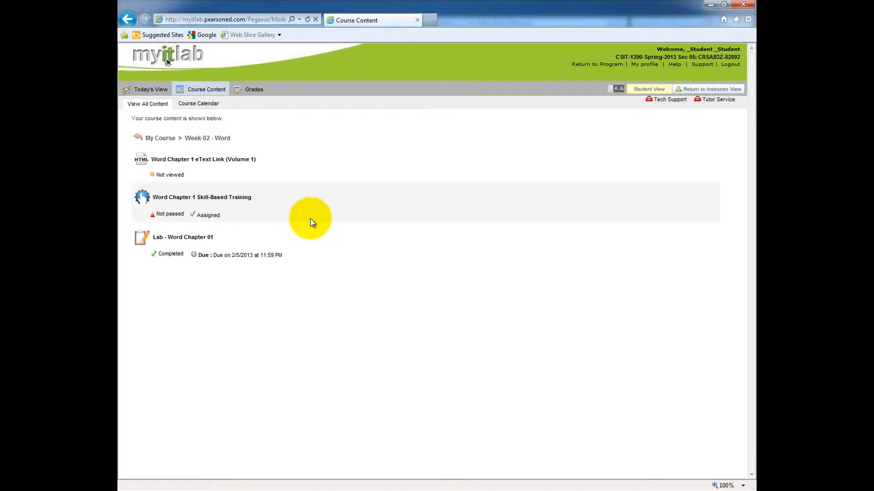
mouse_move(295, 177)
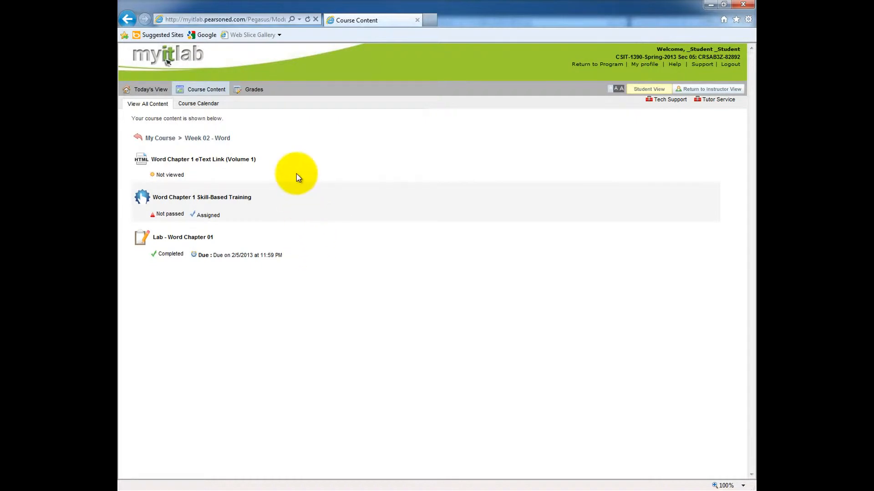
mouse_move(294, 169)
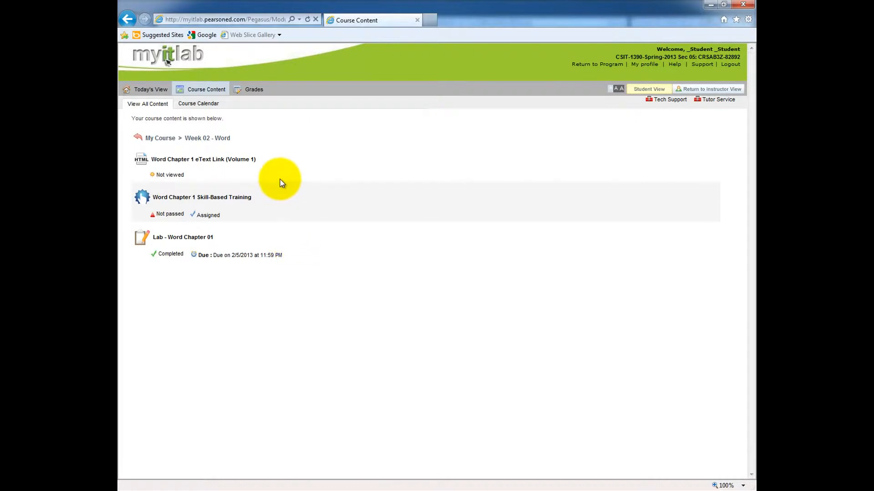
mouse_move(288, 202)
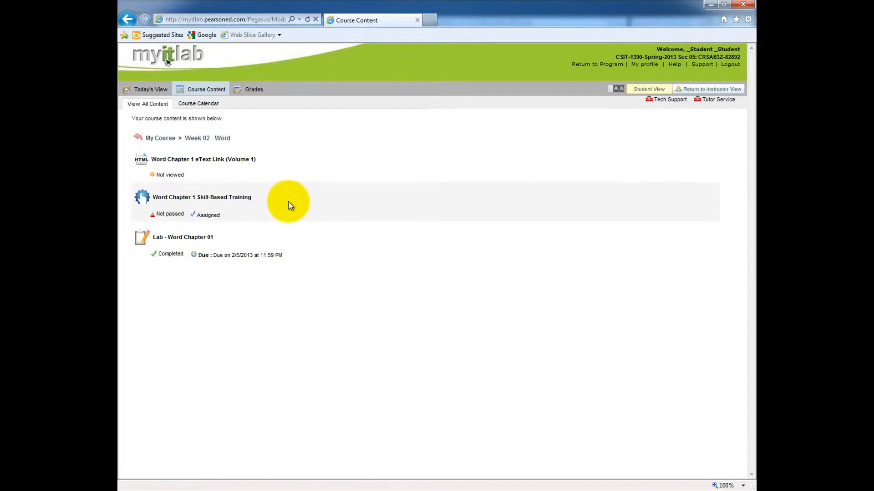
mouse_move(287, 170)
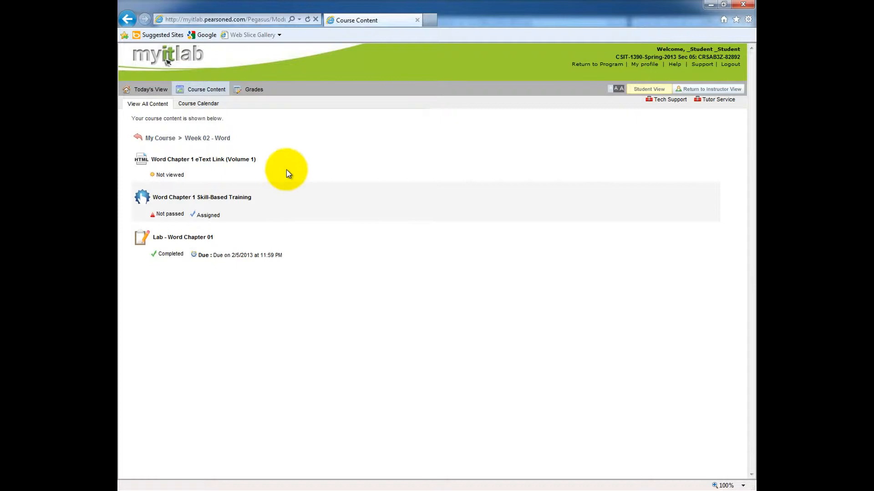
mouse_move(286, 171)
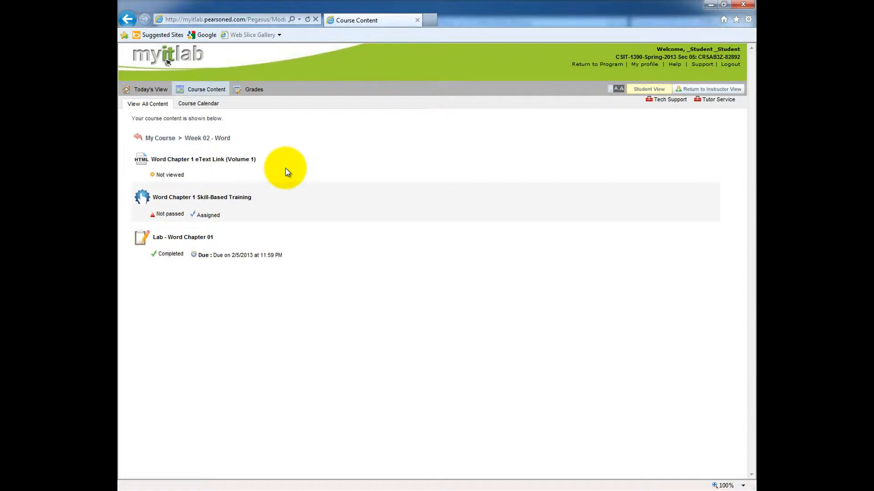
mouse_move(202, 197)
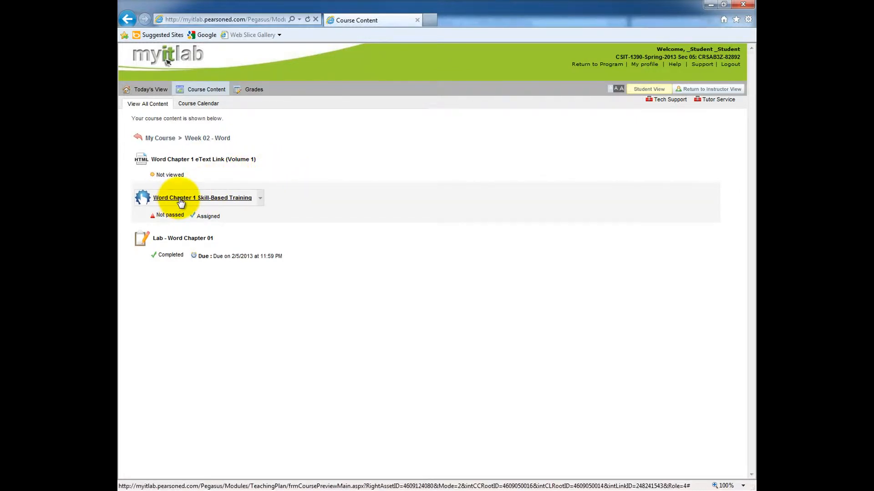
Launch the Word Chapter 1 Skill-Based Training so the simulated desktop shows its first task.
left_click(202, 198)
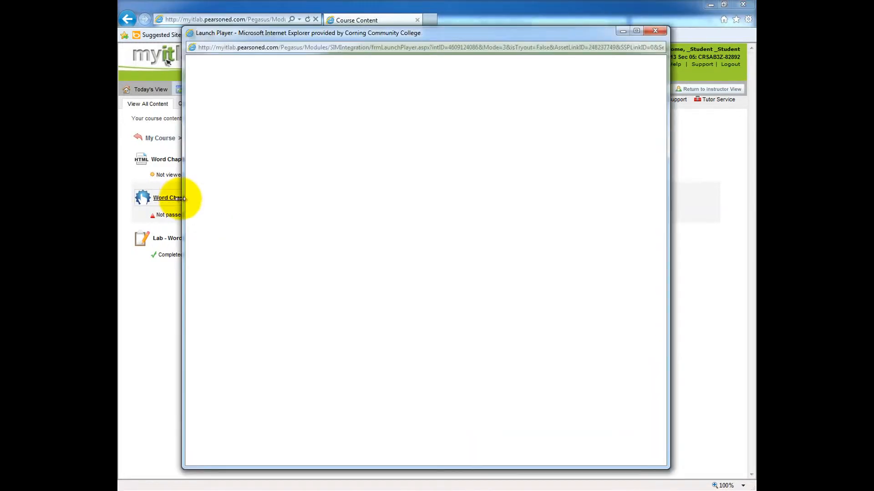
left_click(170, 198)
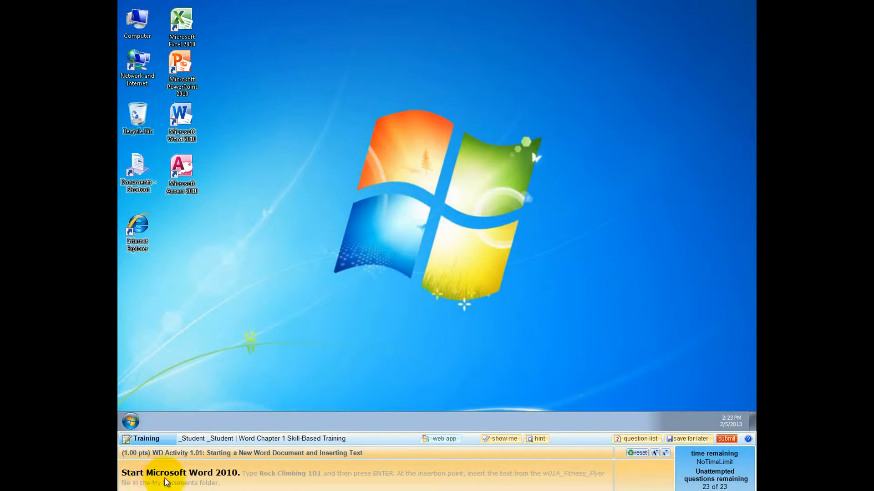
mouse_move(326, 480)
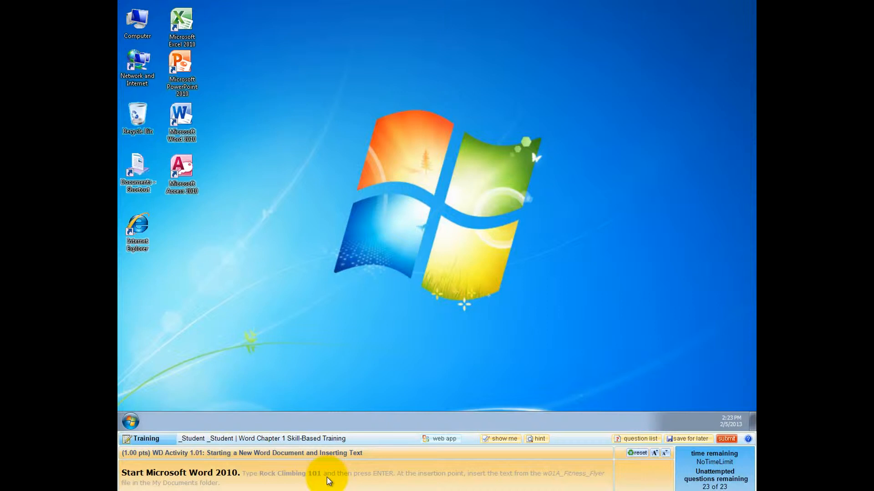
mouse_move(305, 453)
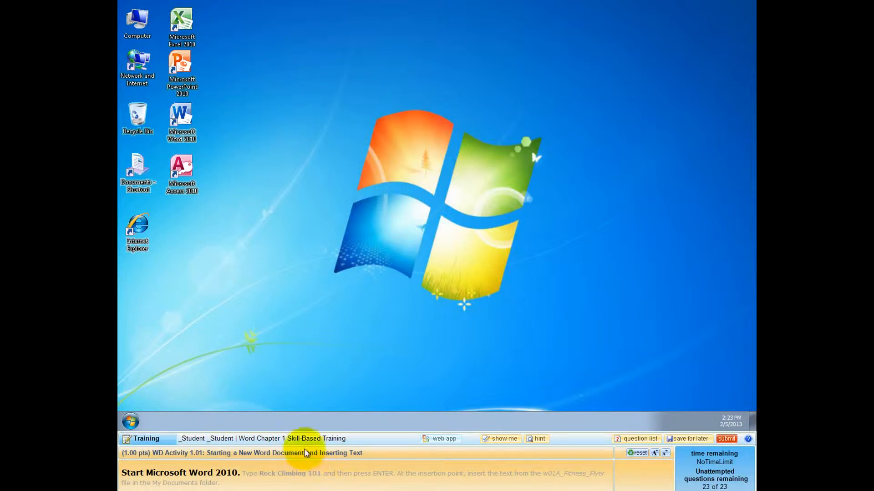
Start Microsoft Word 2010 from the Start menu's programs list in the simulated desktop.
left_click(182, 121)
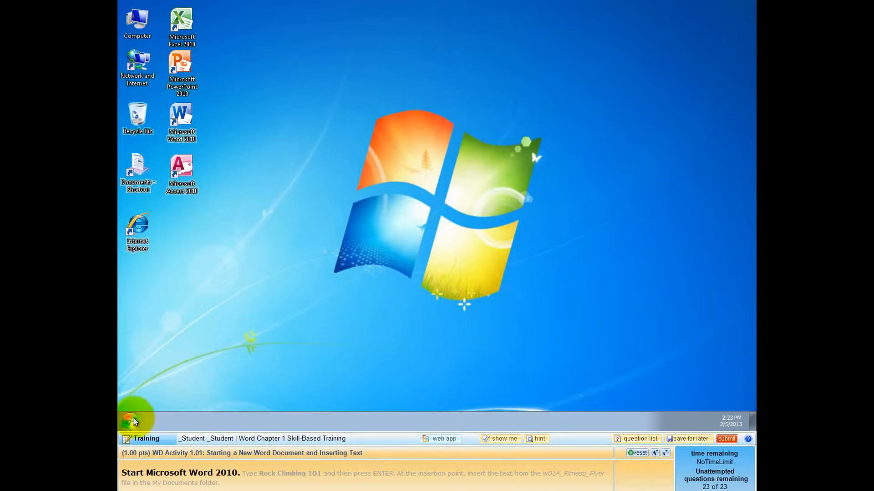
left_click(130, 419)
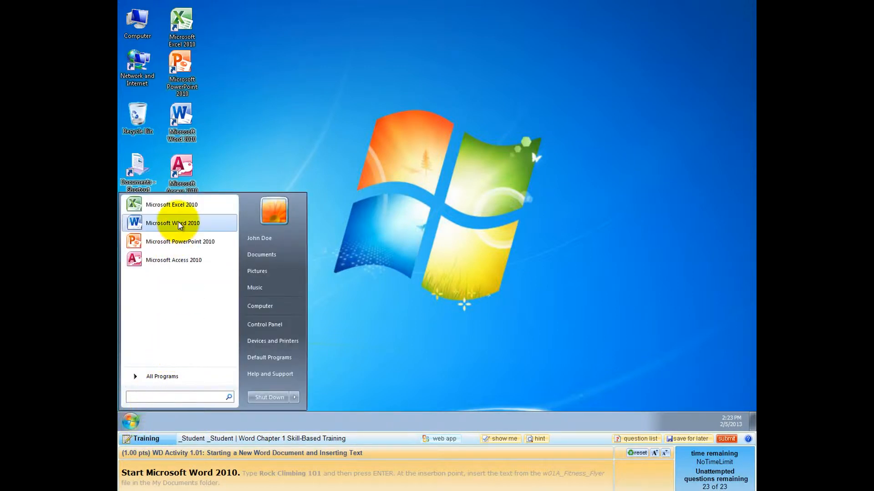
mouse_move(186, 232)
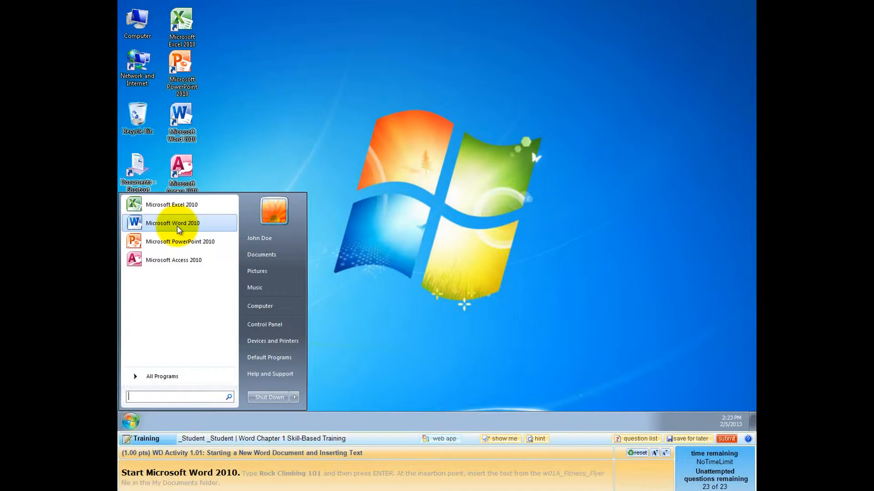
left_click(172, 223)
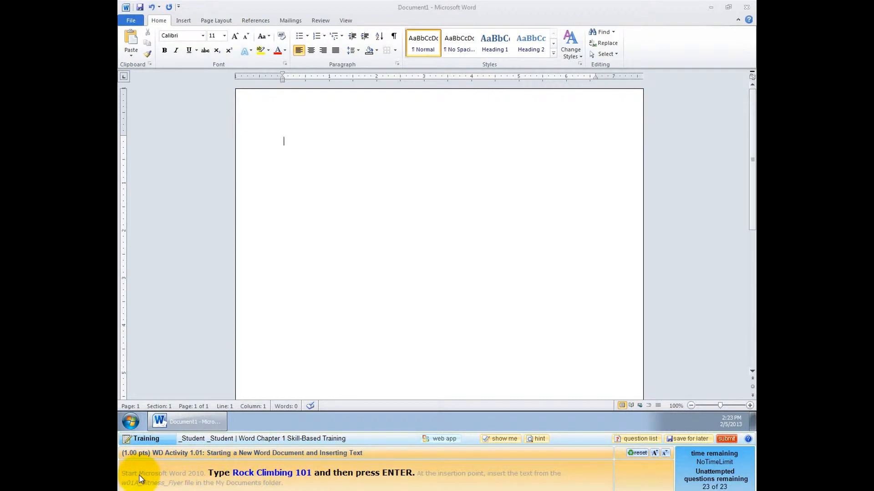
mouse_move(158, 481)
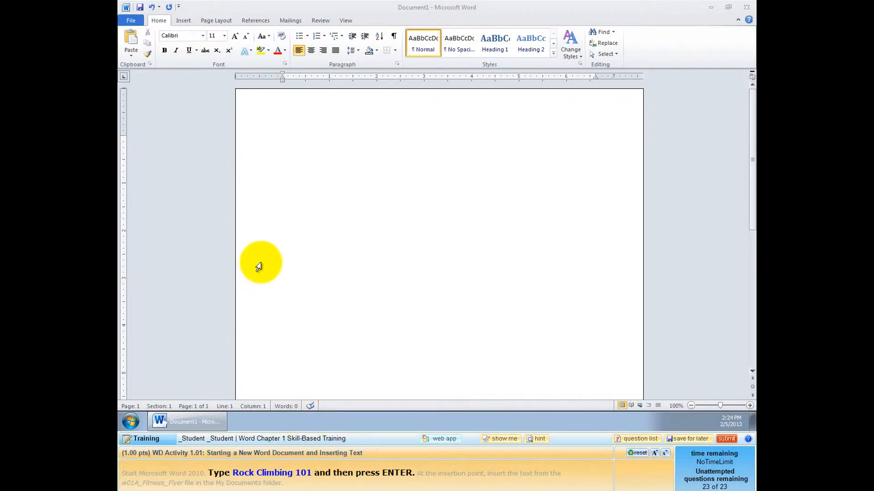
Enter the title 'Rock Climbing 101', correcting a typo, and start a new line below it.
type("R")
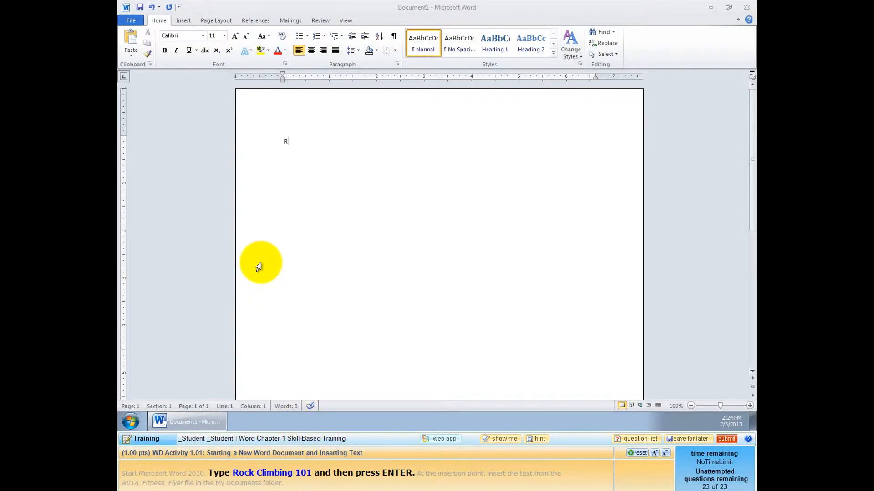
type("ock C")
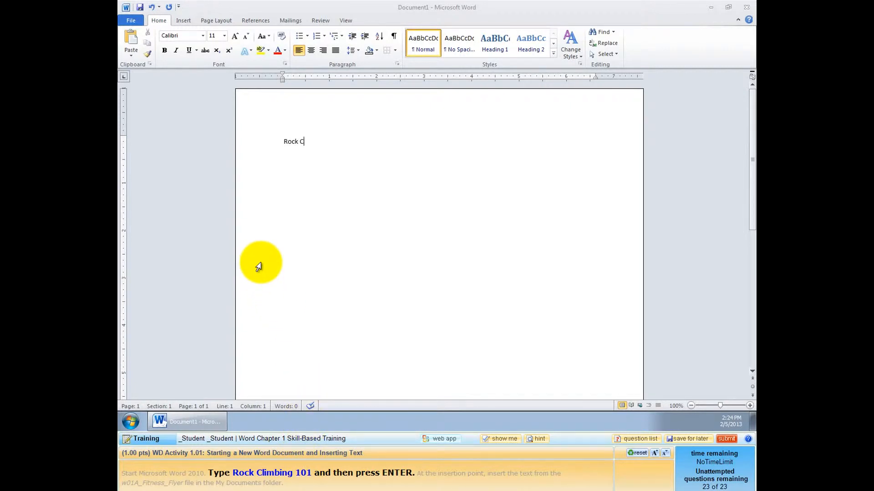
type("lim")
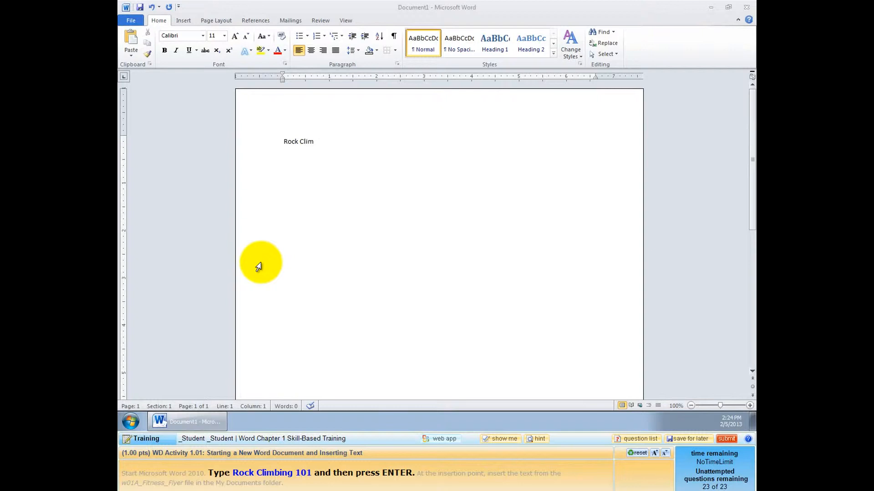
type("bing")
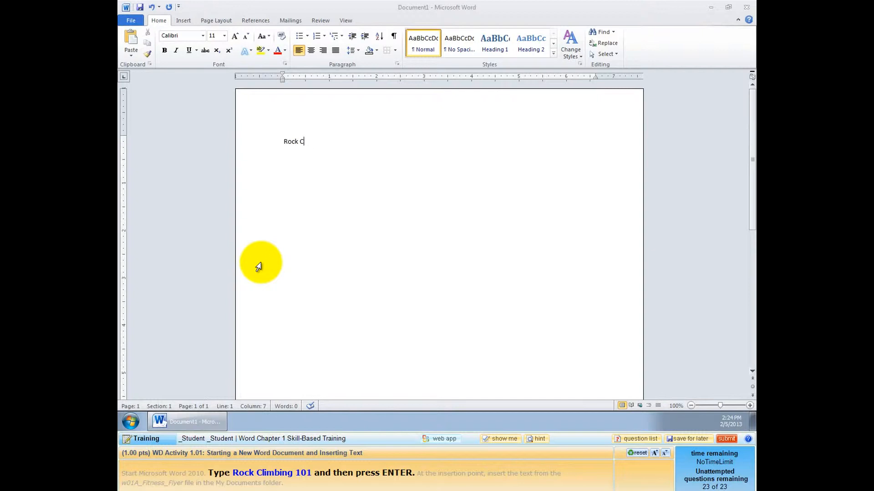
type("cl")
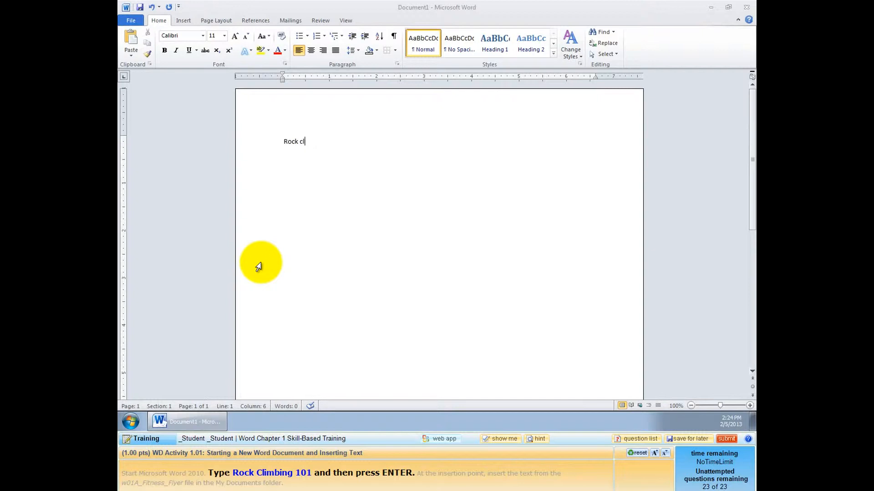
type("imbing 1001")
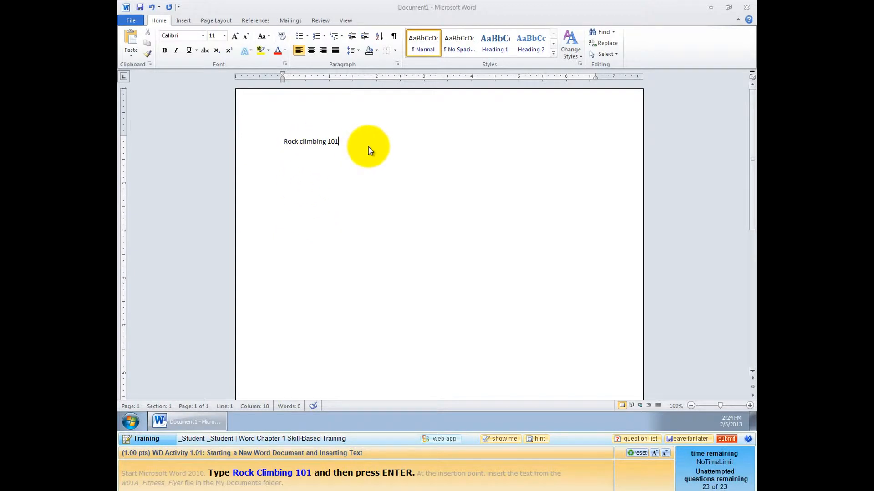
key("BackSpace")
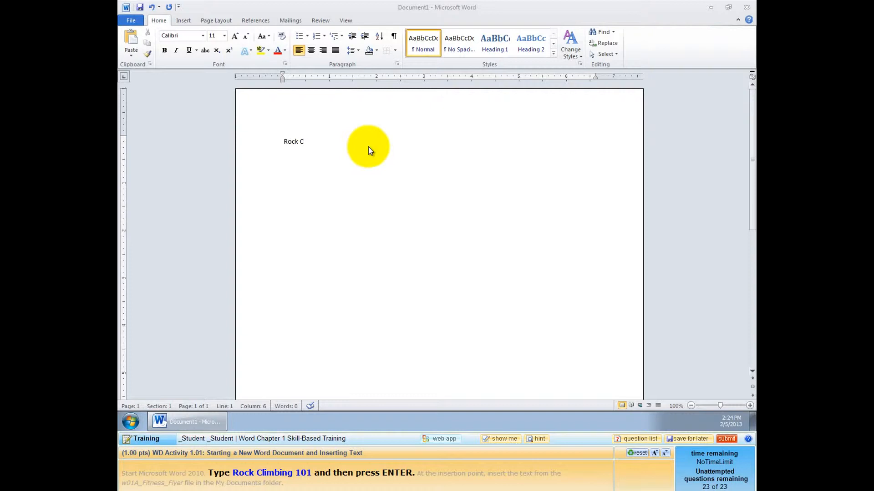
type("limbing")
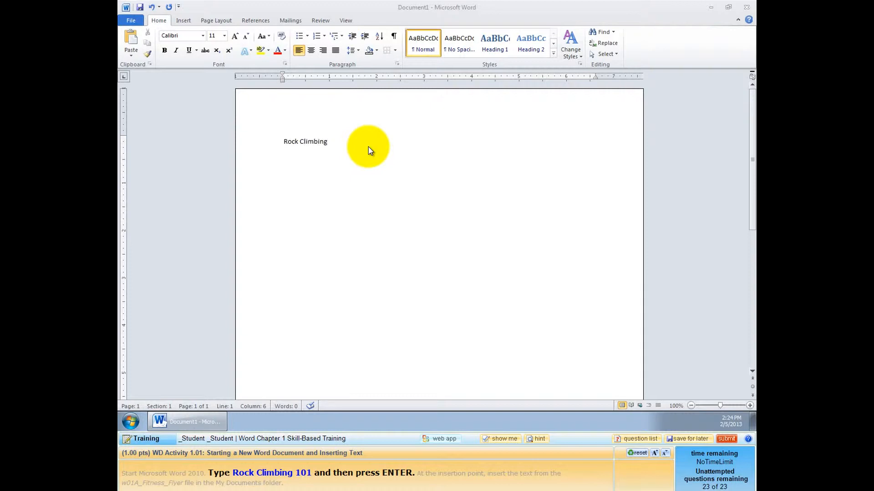
left_click(327, 141)
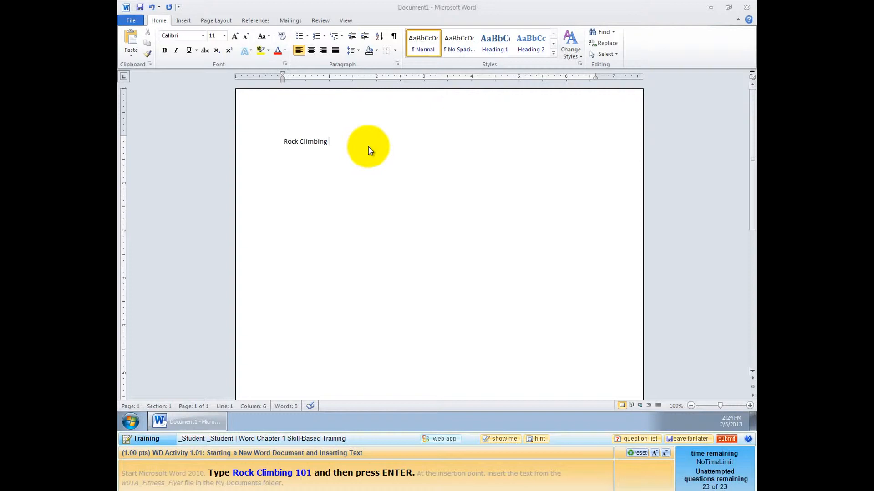
type("101")
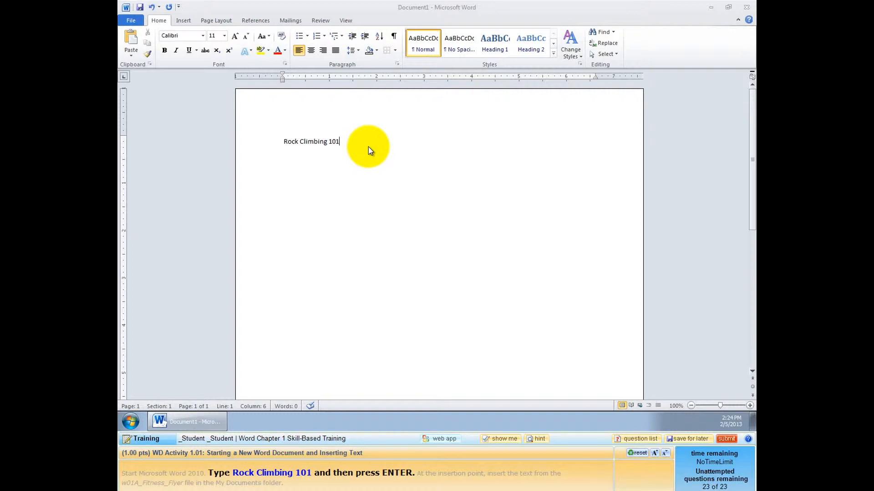
key("enter")
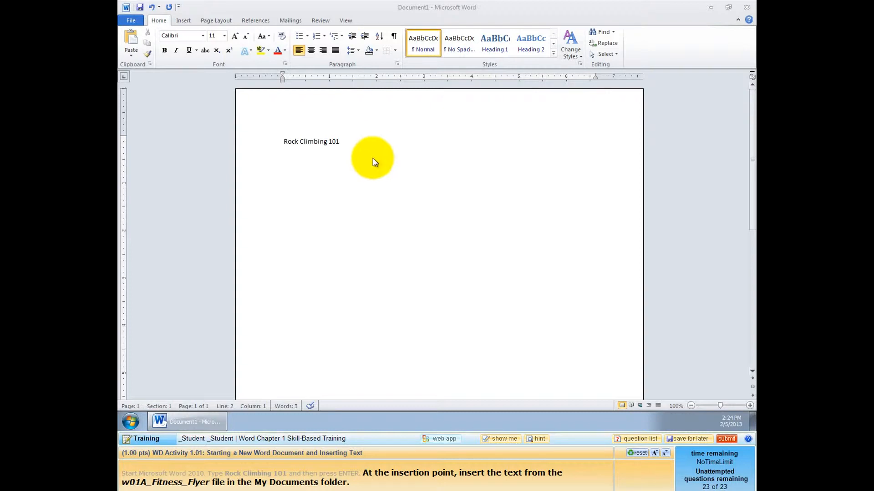
mouse_move(462, 486)
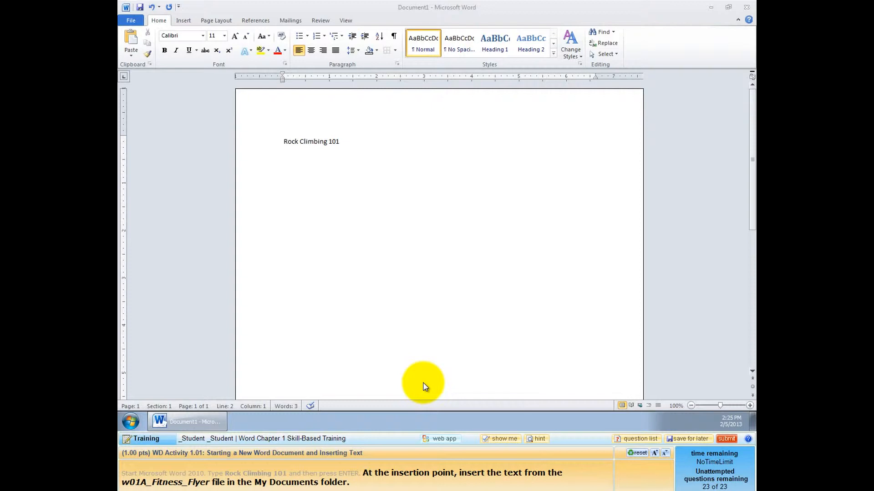
key("enter")
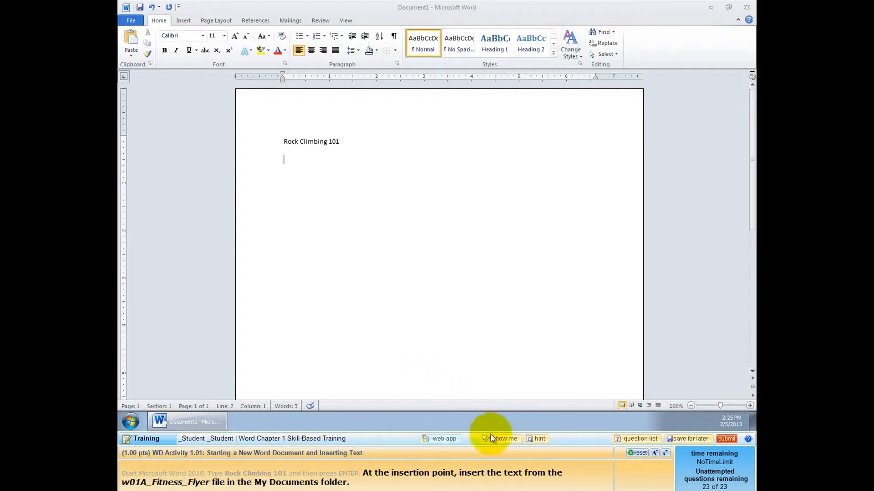
Watch the Show Me demo insert the w01A_Fitness_Flyer text via Insert > Object > Text from File.
left_click(501, 439)
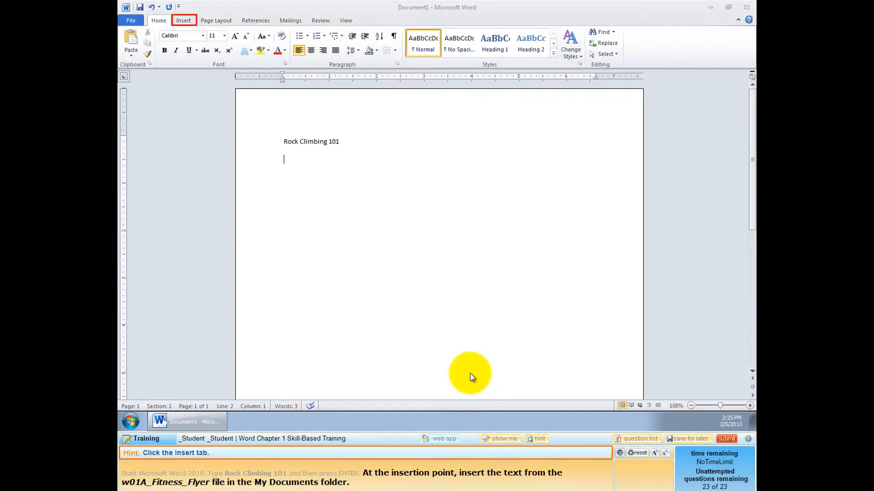
left_click(183, 20)
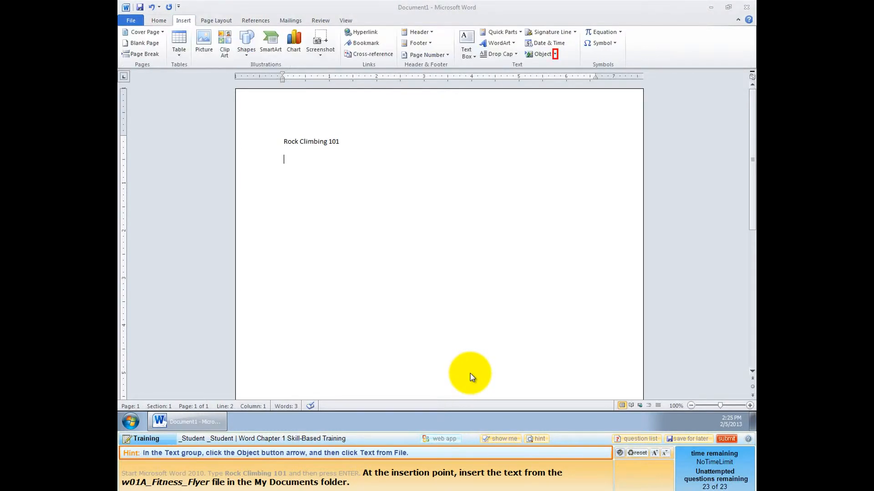
left_click(555, 54)
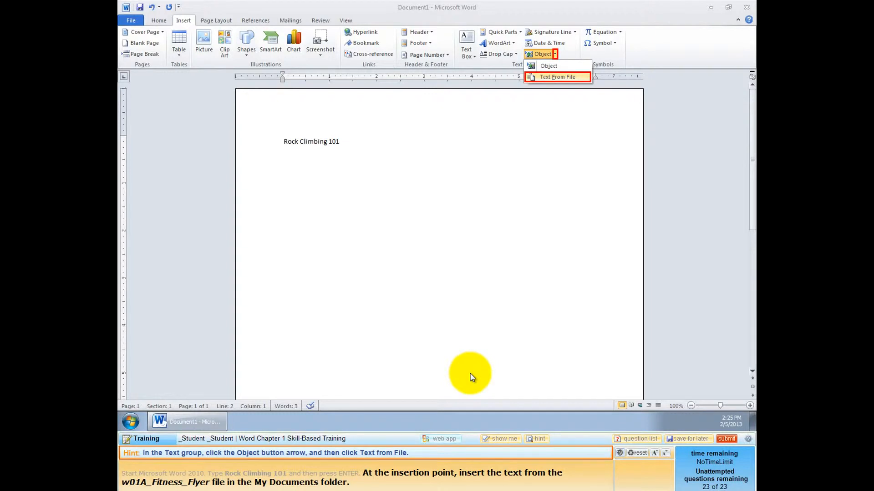
left_click(557, 76)
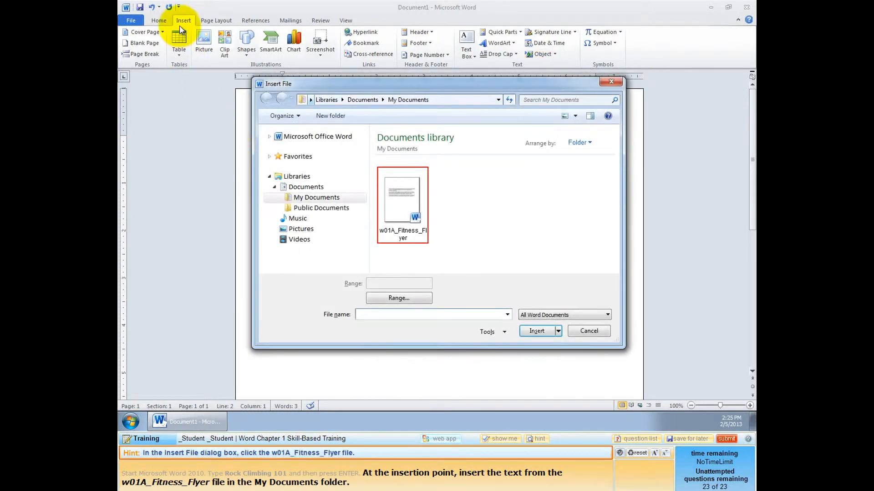
mouse_move(552, 74)
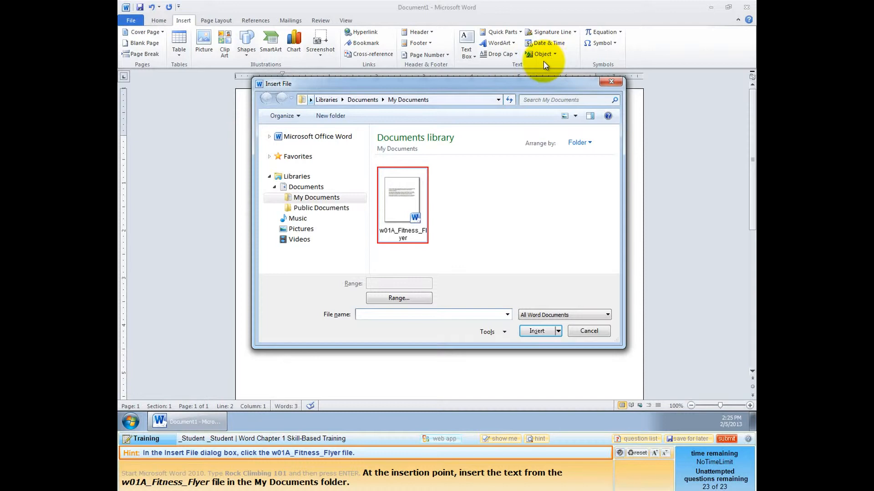
mouse_move(533, 199)
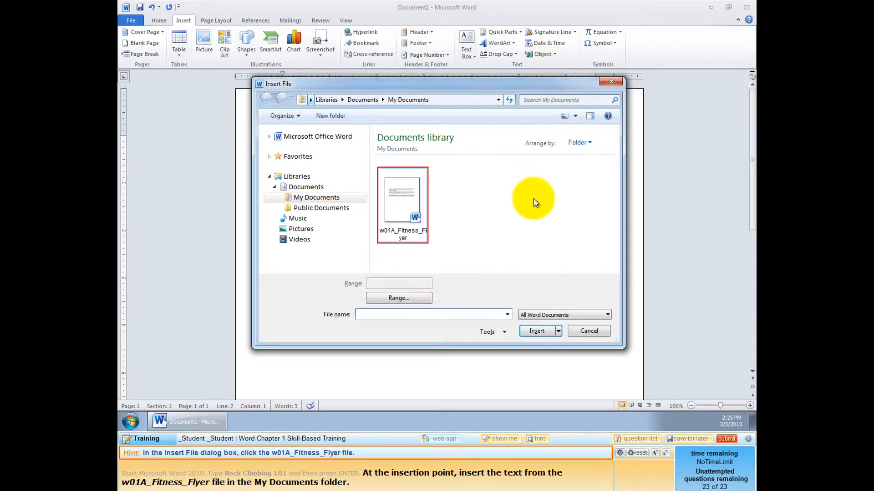
left_click(403, 199)
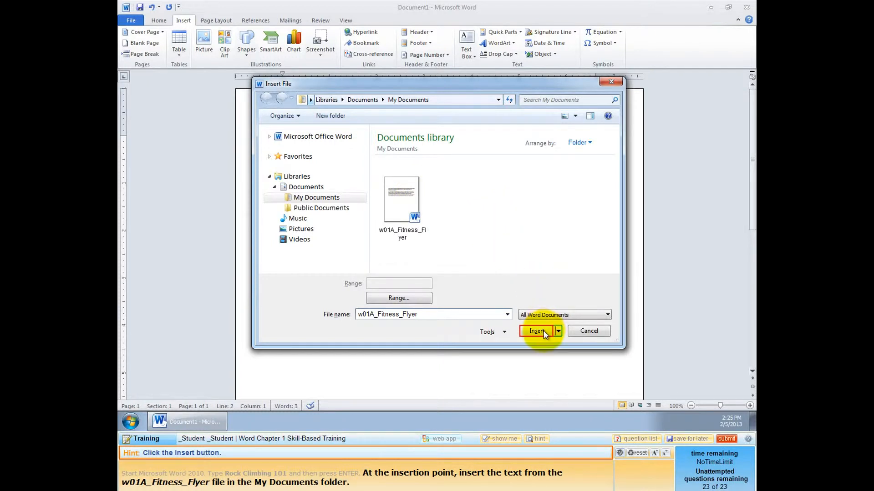
left_click(537, 332)
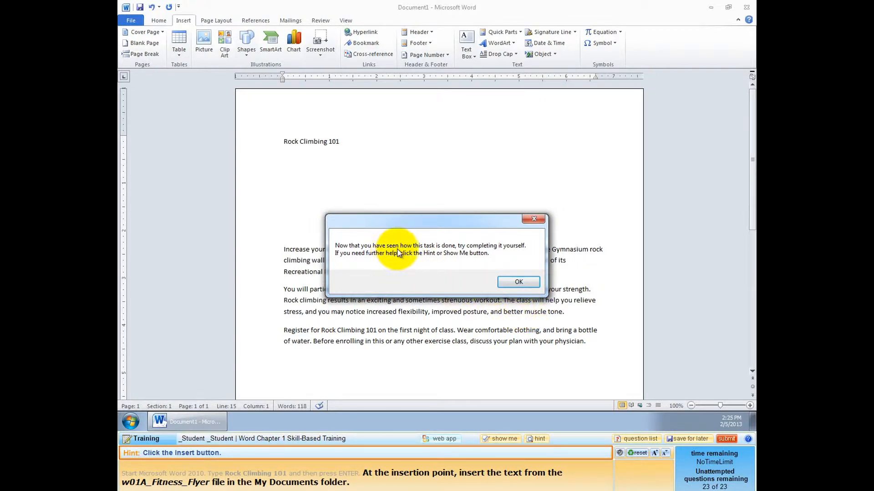
mouse_move(444, 275)
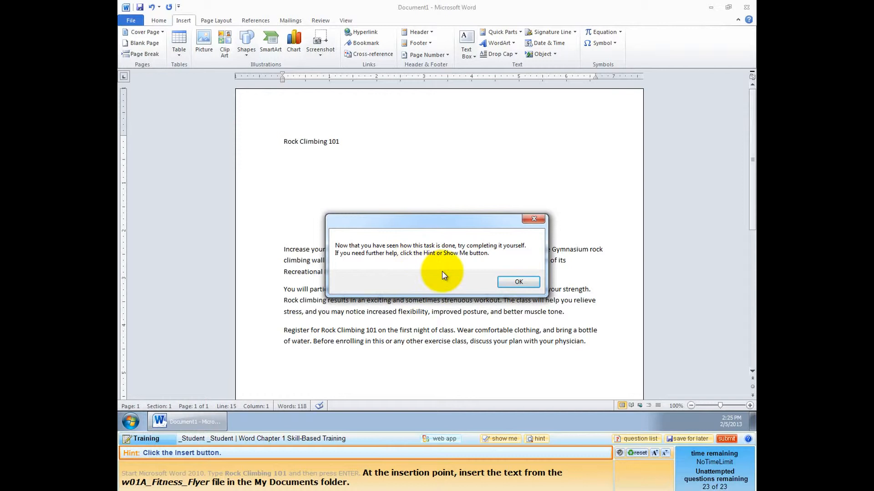
Dismiss the demo message and insert the w01A_Fitness_Flyer text below the title yourself.
left_click(518, 282)
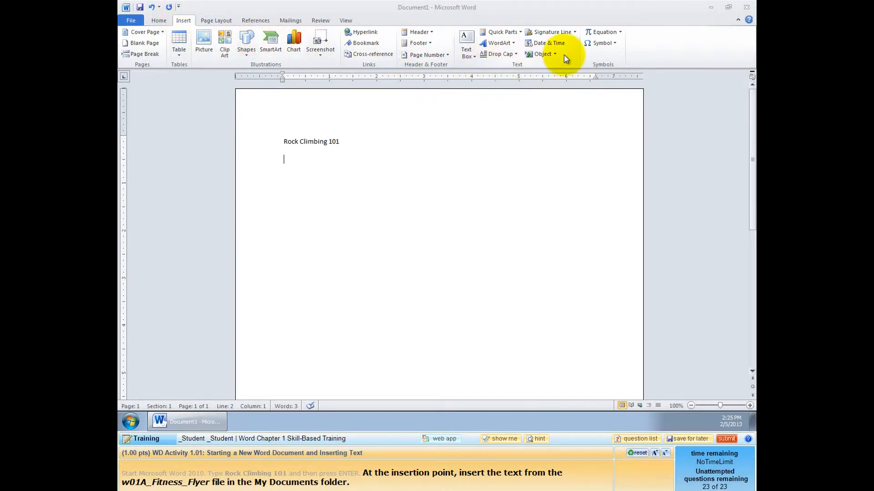
left_click(555, 53)
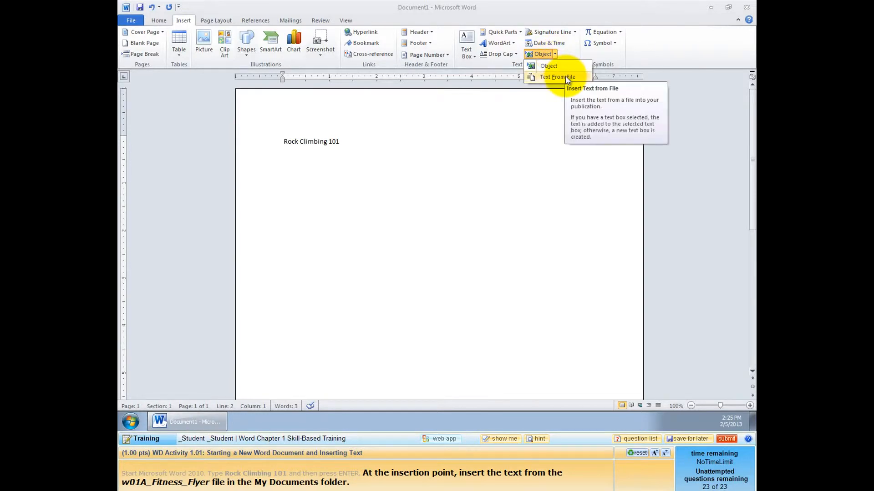
left_click(557, 76)
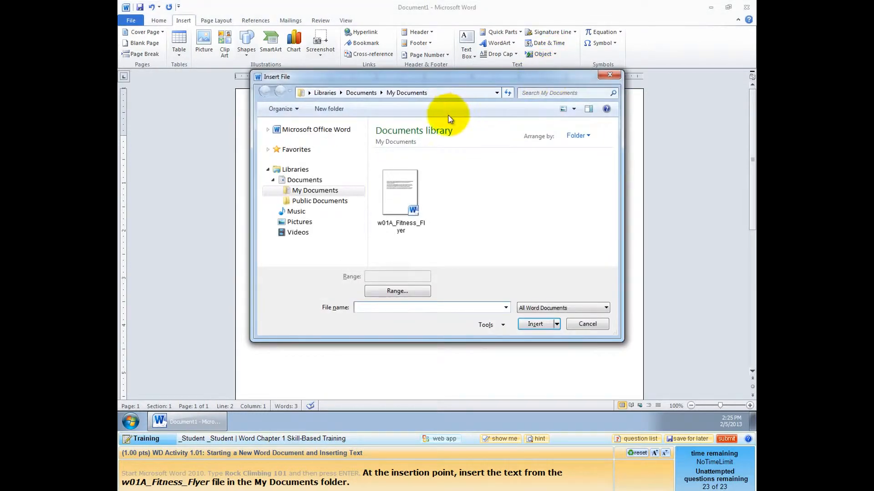
mouse_move(411, 179)
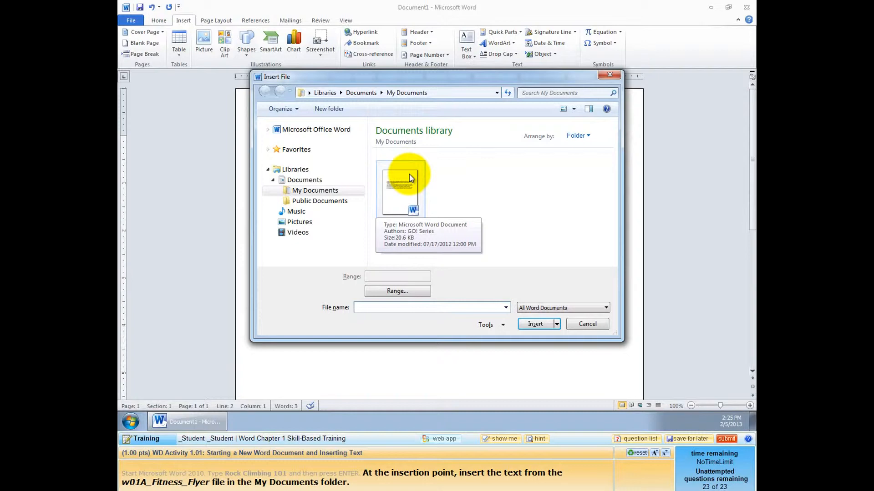
left_click(400, 184)
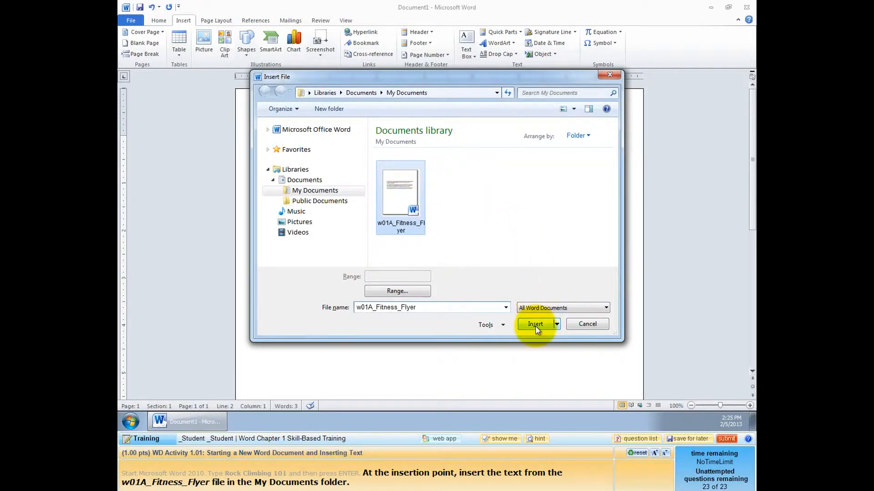
left_click(534, 324)
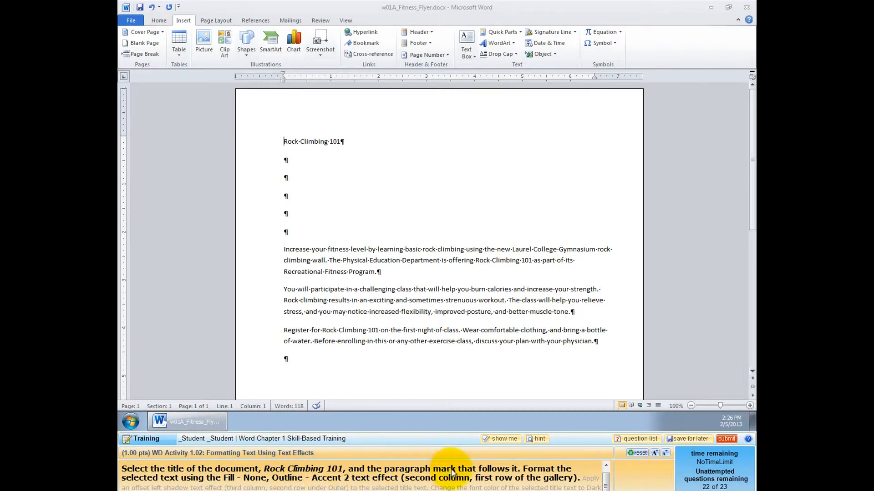
mouse_move(286, 465)
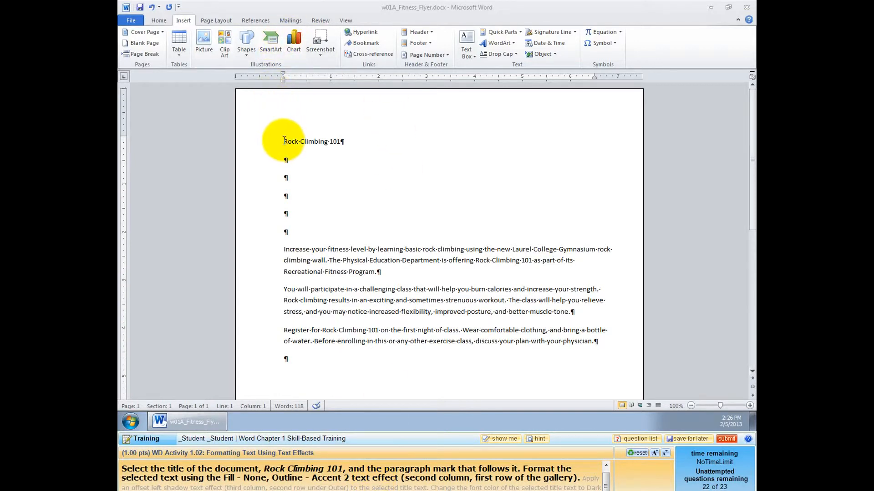
Select the 'Rock Climbing 101' title line with its paragraph mark and request a hint.
left_click_drag(284, 141, 344, 141)
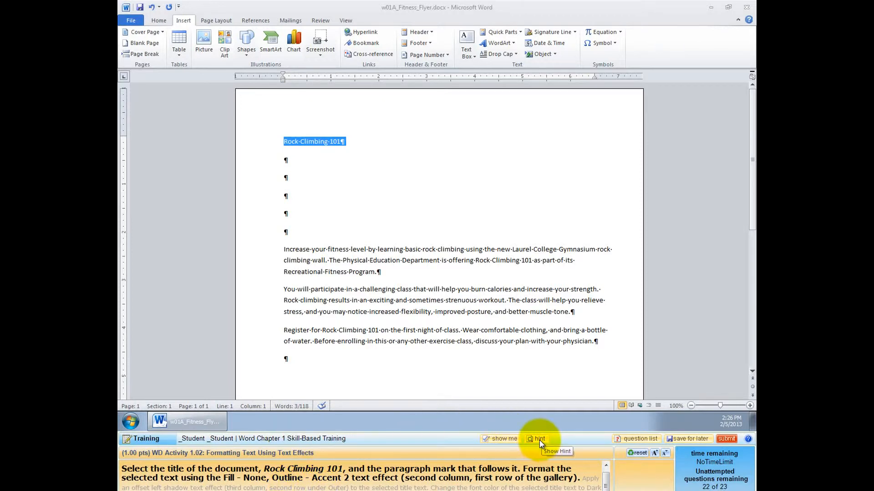
left_click(537, 439)
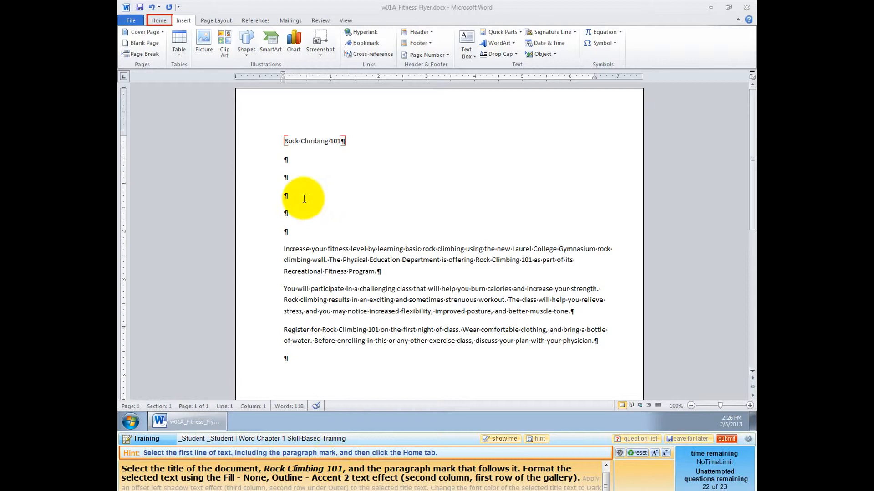
left_click_drag(284, 140, 346, 141)
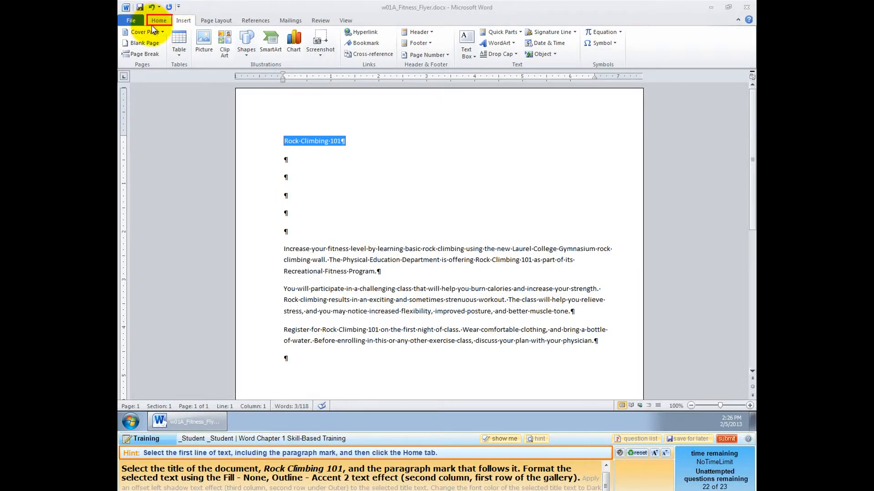
Apply the Fill - None, Outline - Accent 2 text effect to the title from the Home tab gallery.
left_click(159, 20)
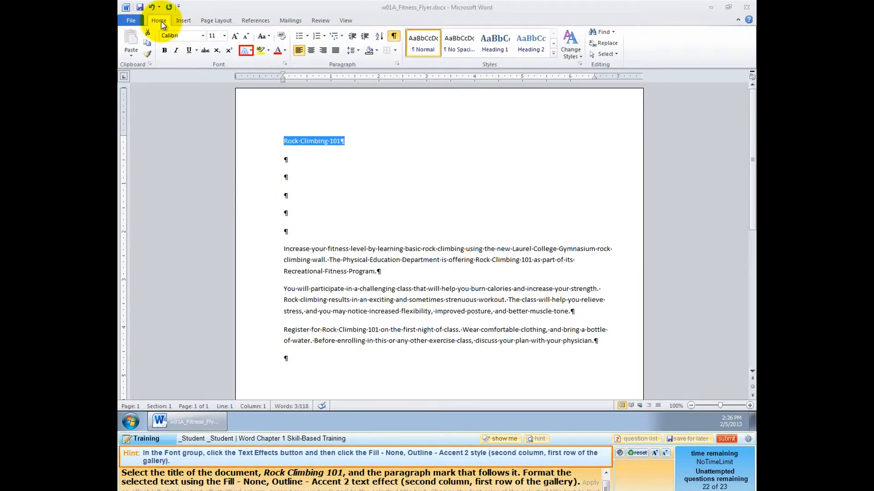
mouse_move(170, 53)
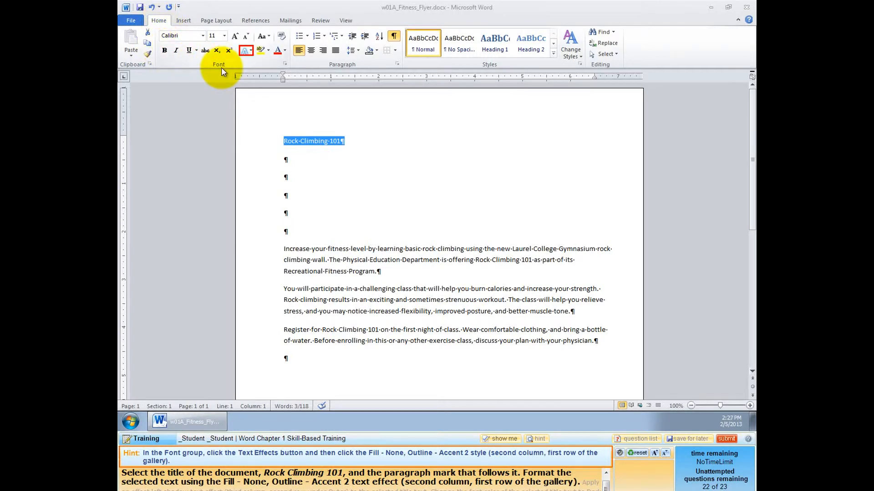
mouse_move(244, 50)
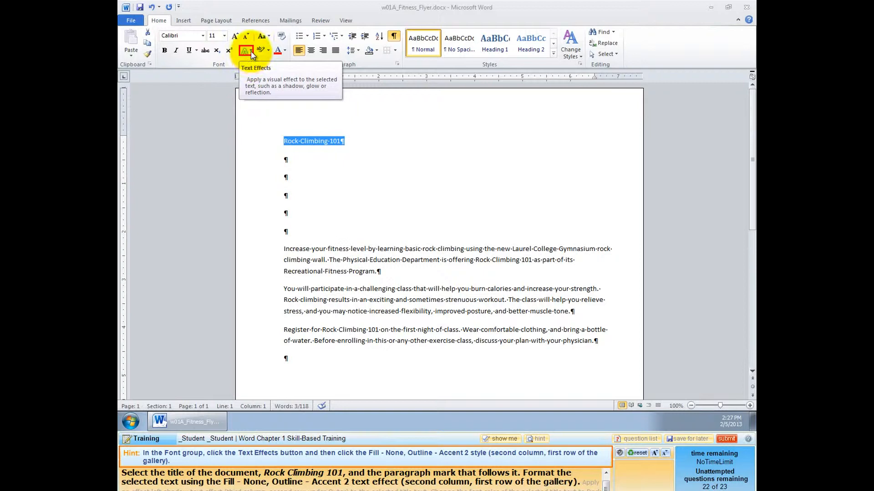
left_click(244, 50)
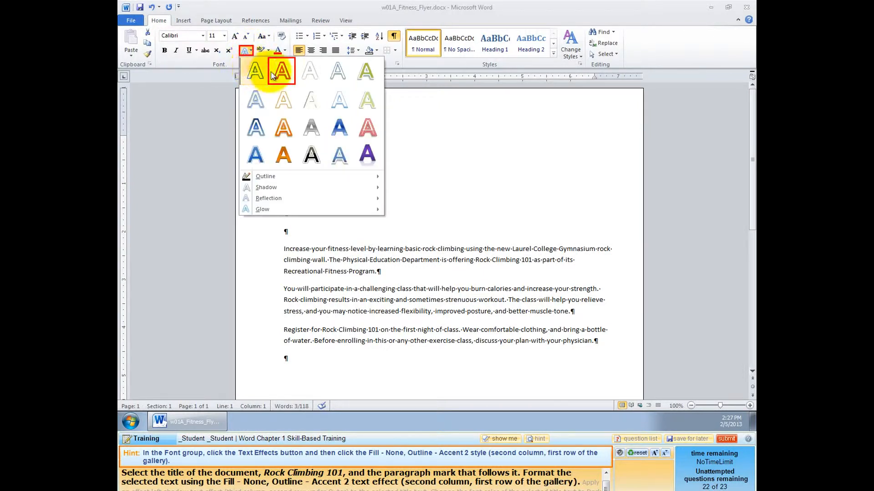
mouse_move(282, 71)
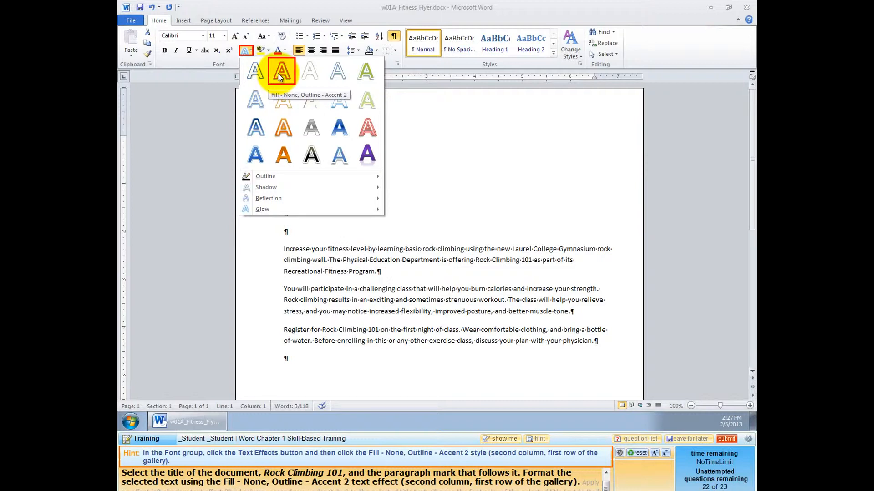
left_click(282, 71)
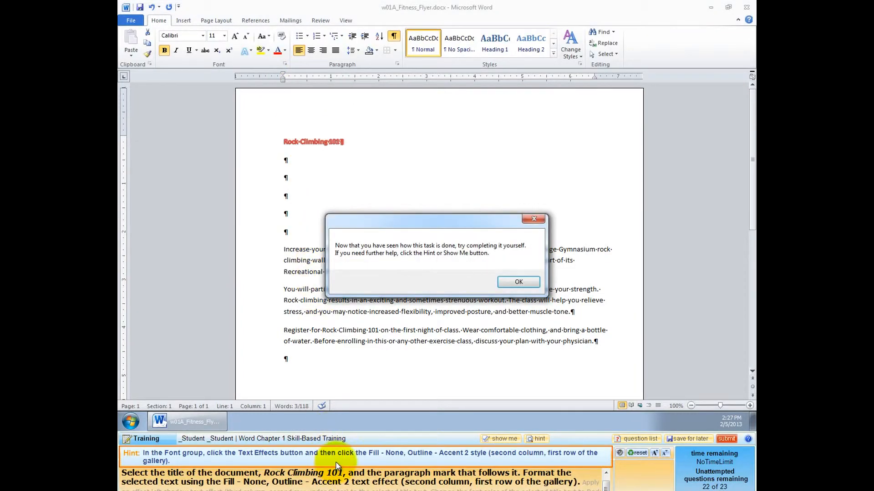
mouse_move(464, 281)
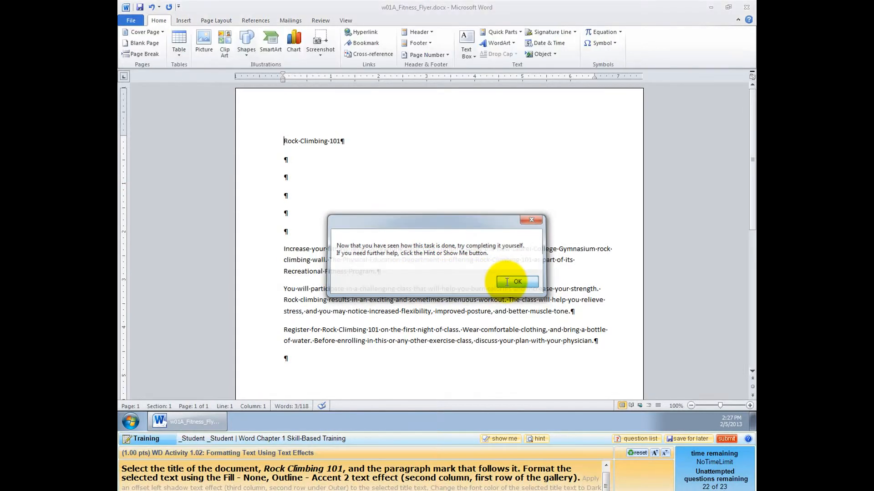
Dismiss the try-it-yourself message and return to the Home tab with the title selected.
left_click(515, 281)
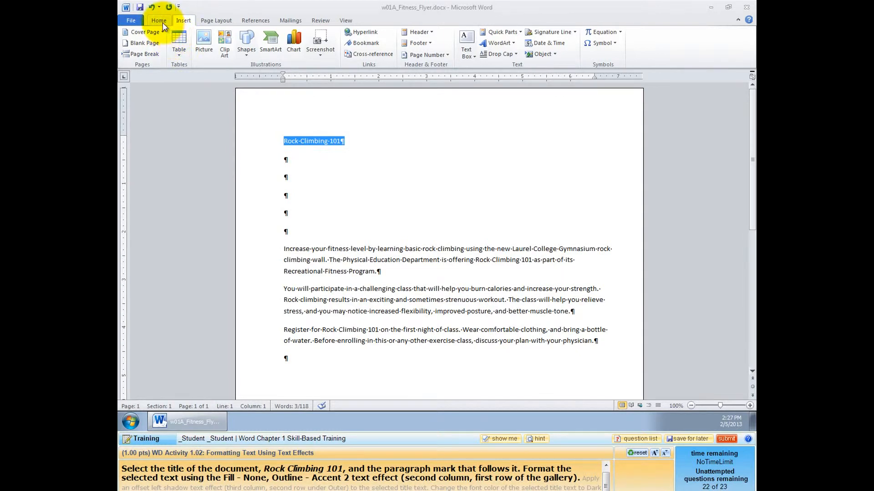
left_click(158, 20)
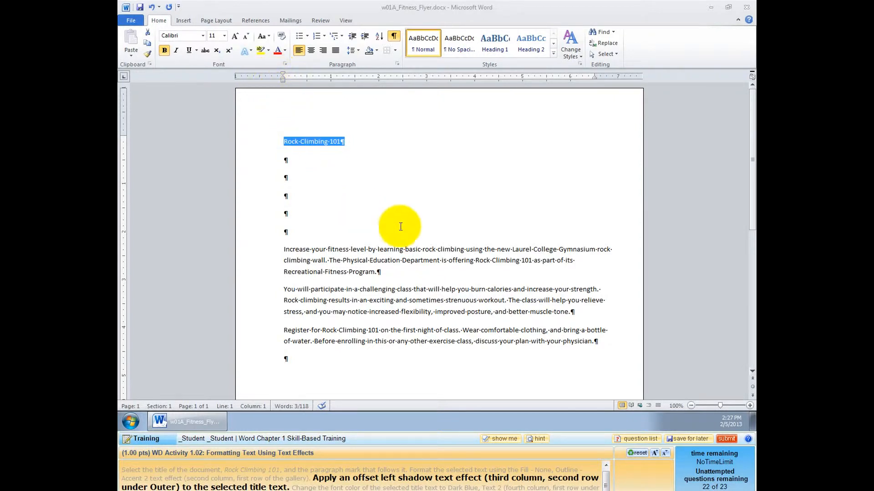
mouse_move(418, 231)
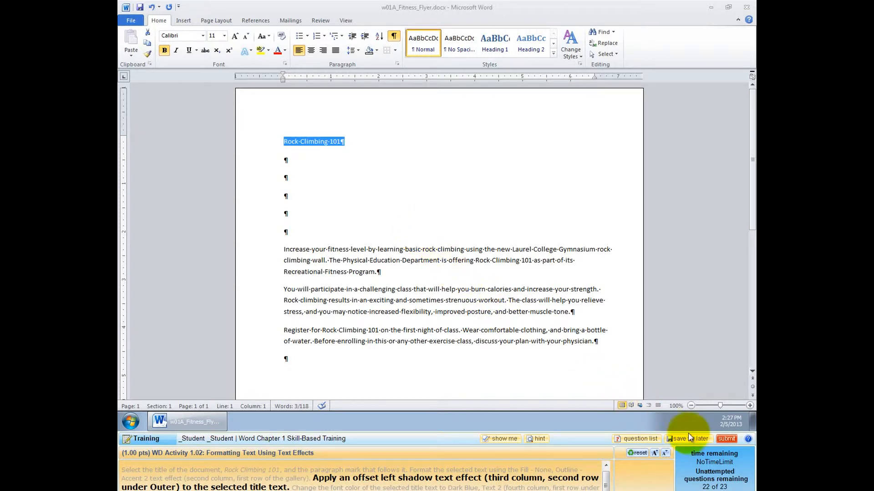
Save the training assignment for later and confirm, returning to the Week 02 - Word content page.
left_click(688, 439)
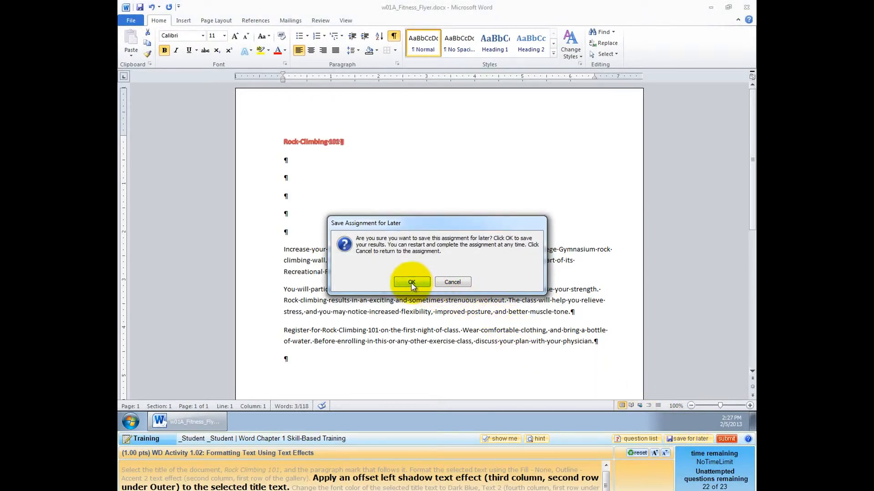
left_click(411, 282)
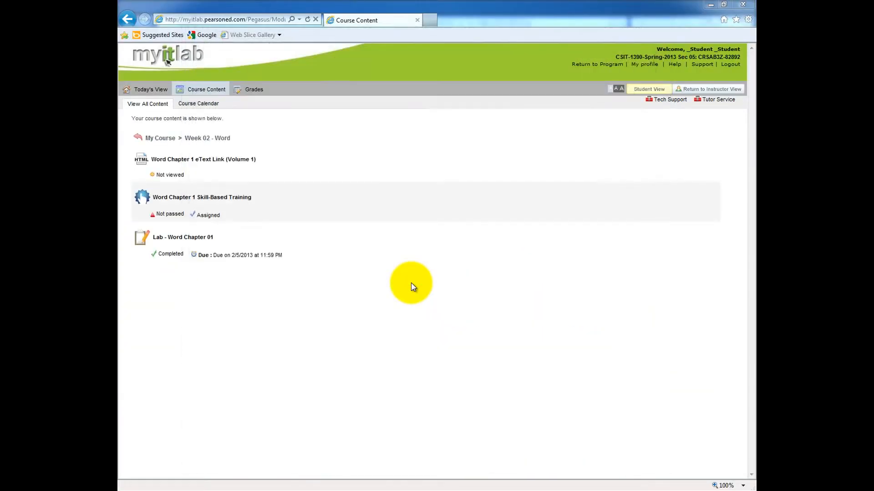
mouse_move(383, 266)
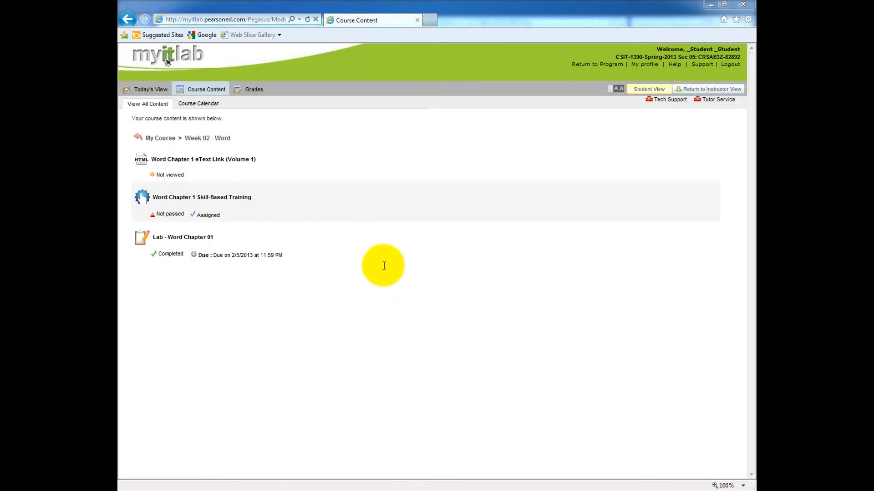
mouse_move(193, 222)
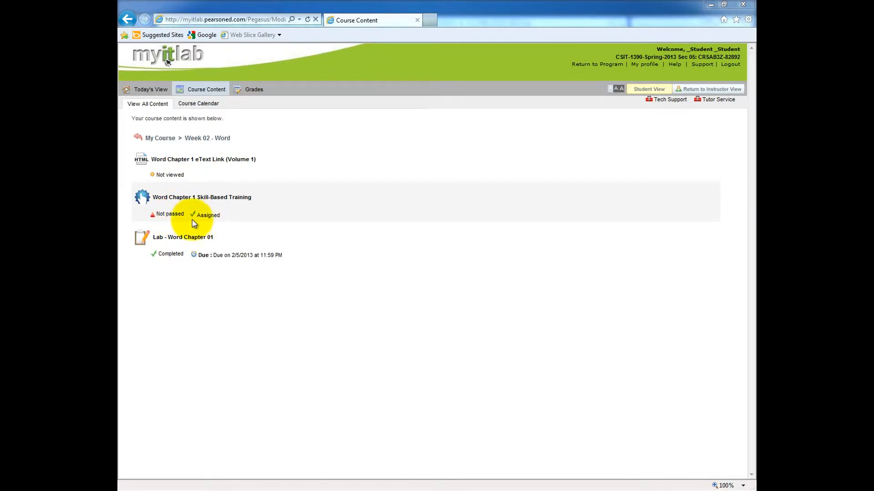
mouse_move(207, 227)
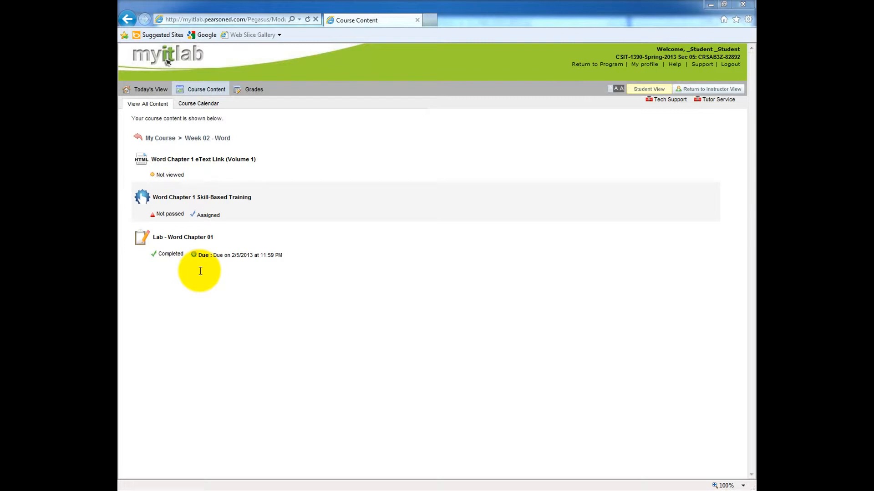
mouse_move(210, 267)
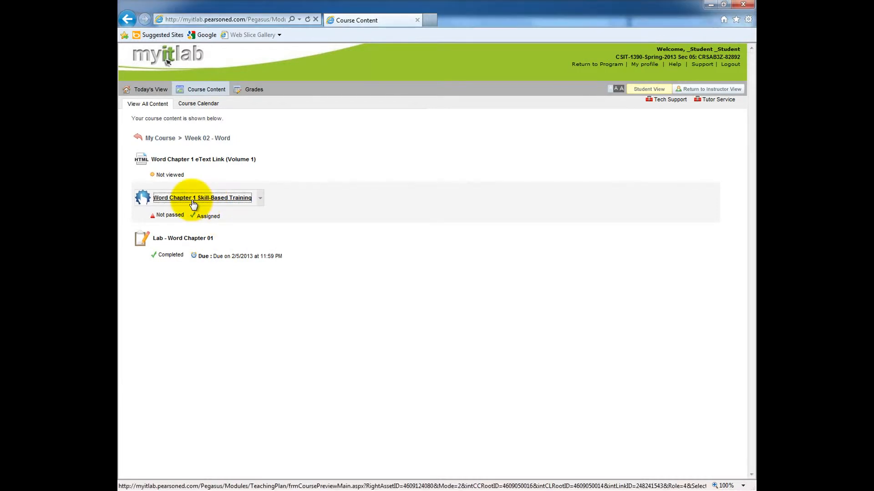
Reopen the Word Chapter 1 training and select the Rock Climbing 101 title for formatting.
left_click(202, 198)
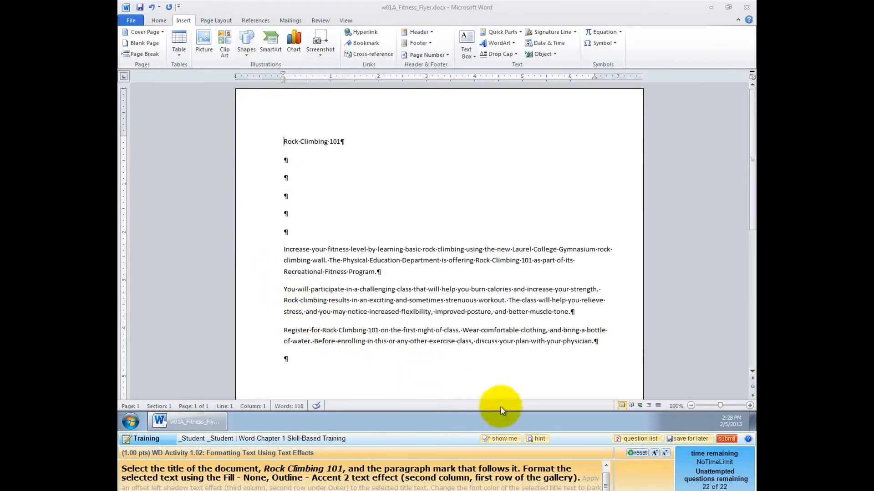
mouse_move(701, 486)
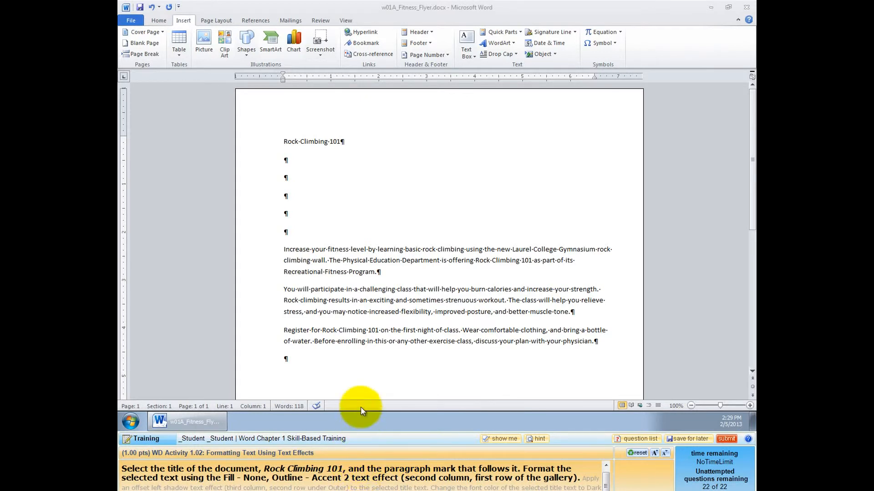
mouse_move(326, 142)
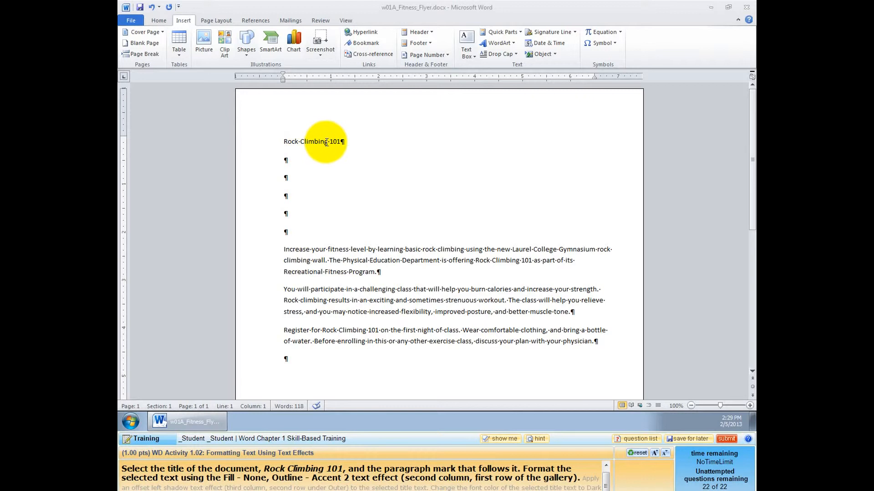
left_click_drag(284, 142, 345, 142)
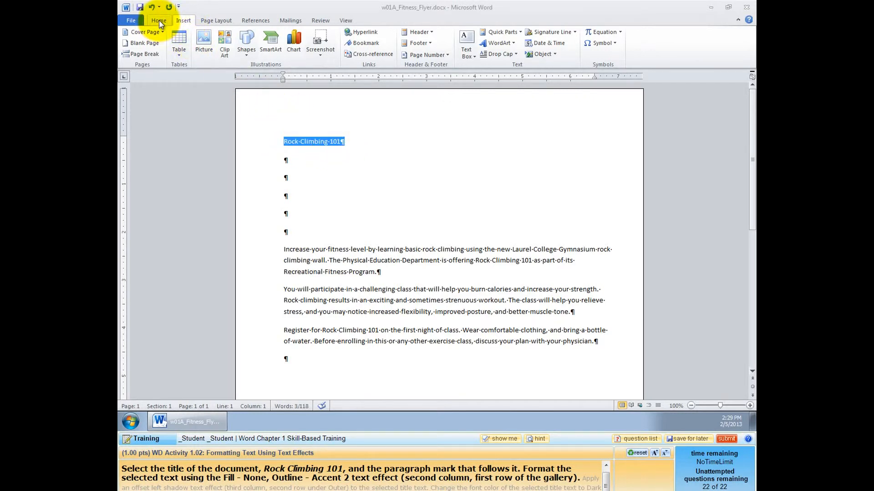
left_click(245, 50)
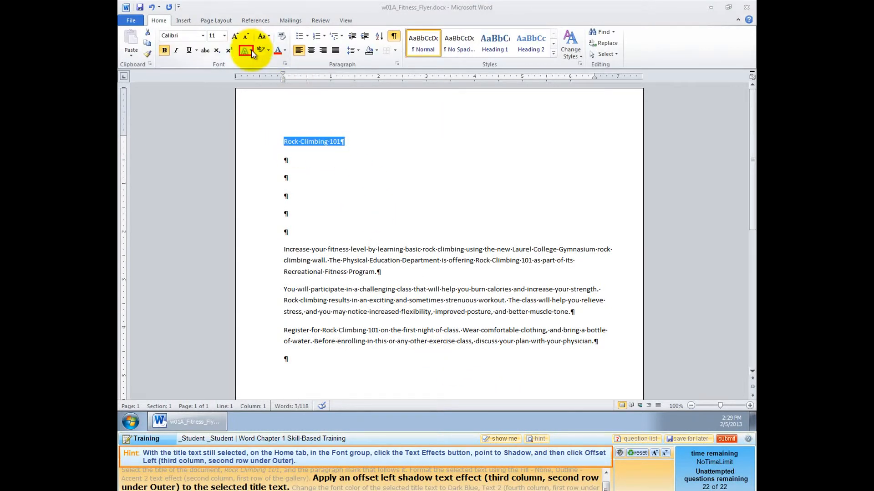
Apply the Offset Left outer shadow to the title via Text Effects, then redo it independently.
left_click(243, 50)
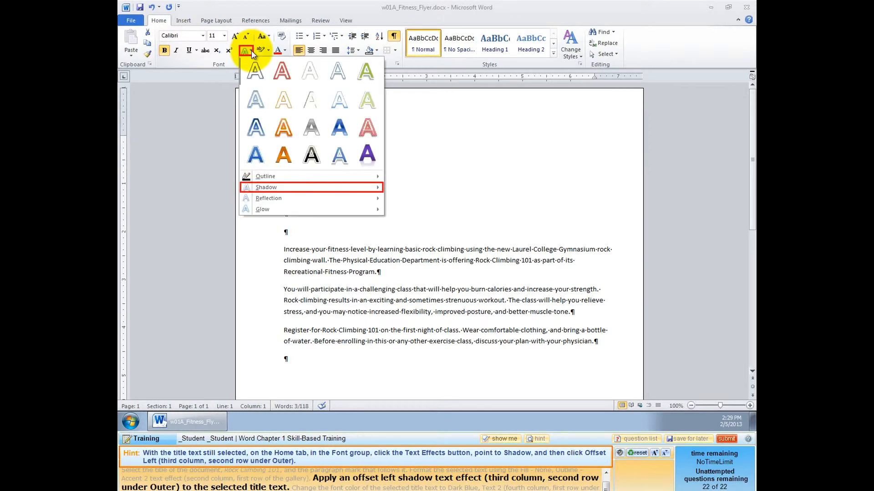
mouse_move(266, 186)
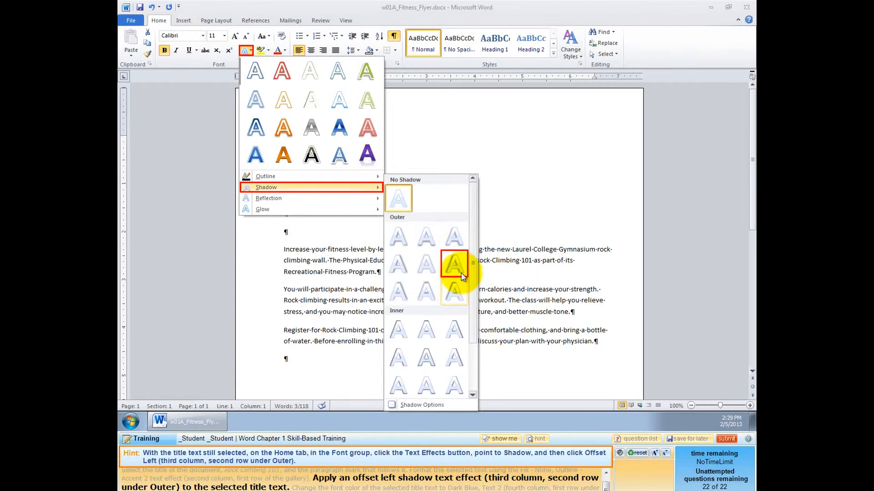
left_click(453, 264)
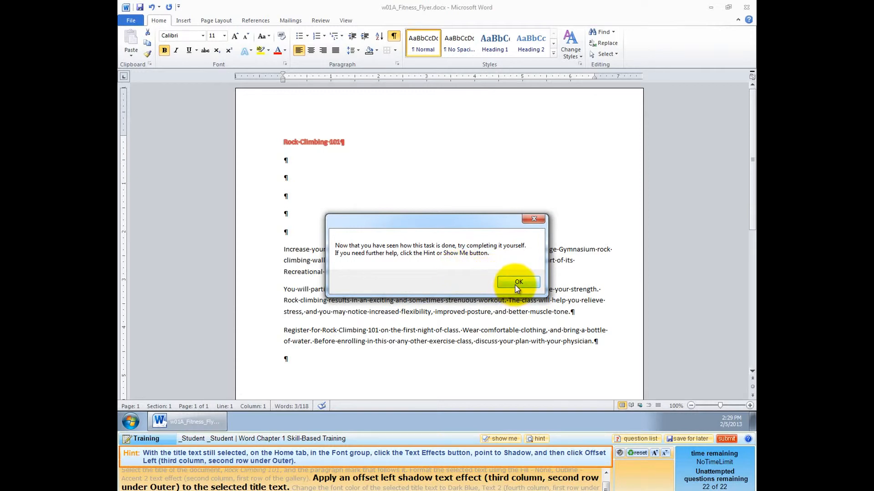
left_click(516, 282)
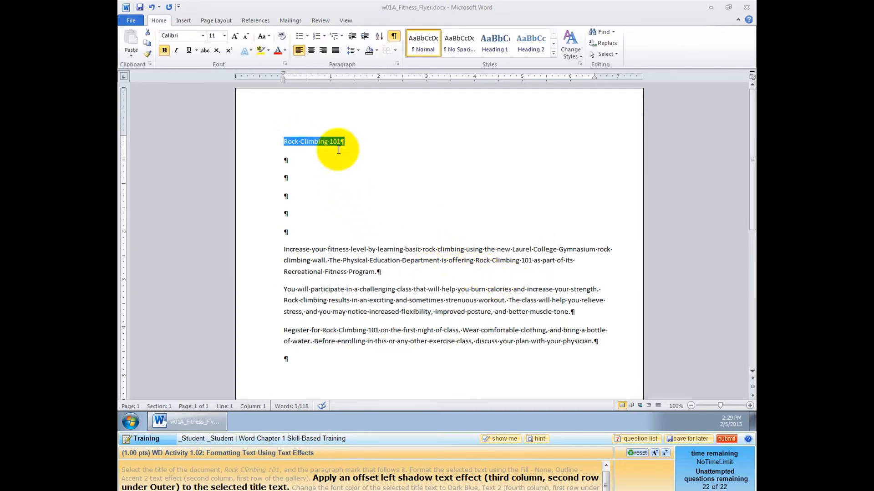
left_click(241, 51)
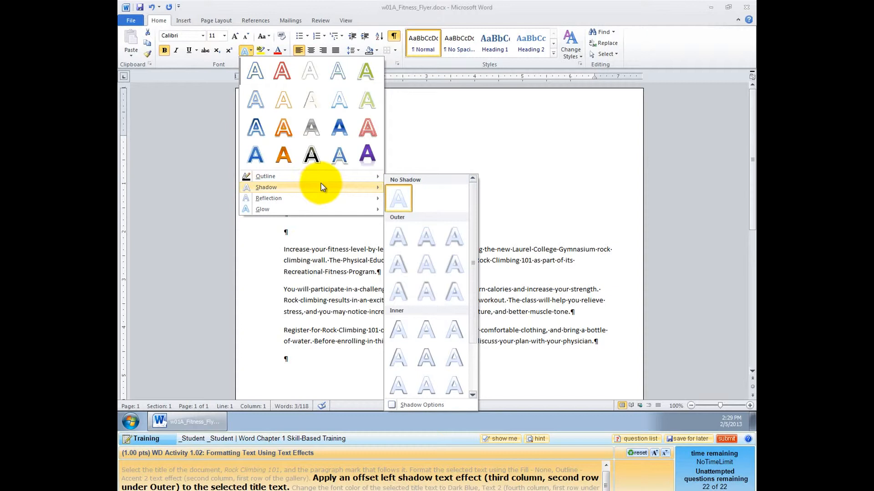
mouse_move(267, 198)
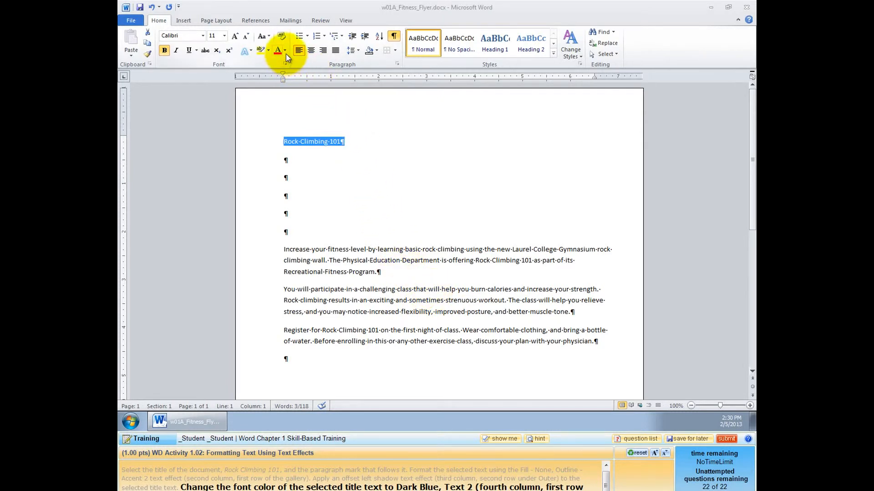
Color the Rock Climbing 101 title Dark Blue, Text 2 from the theme colors.
left_click(284, 50)
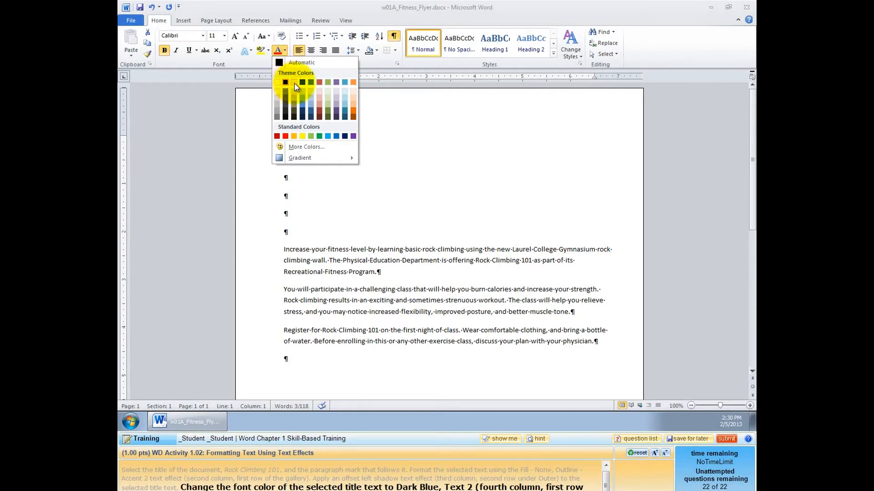
mouse_move(301, 83)
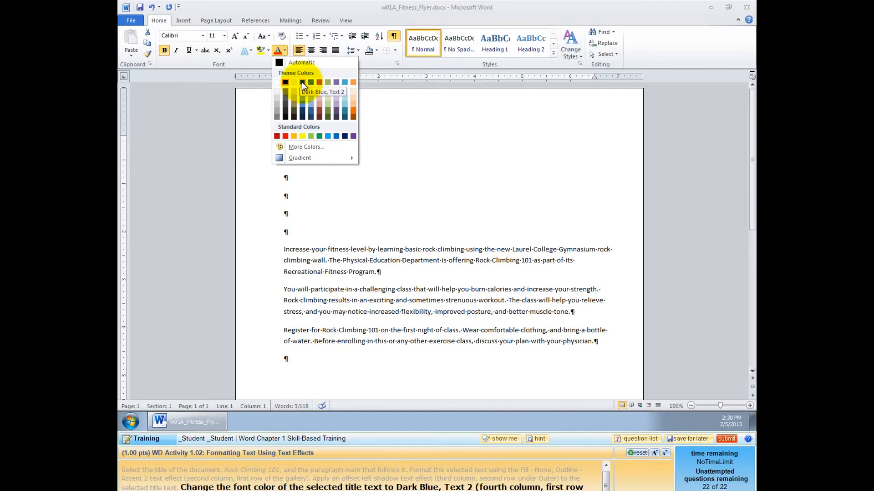
left_click(318, 82)
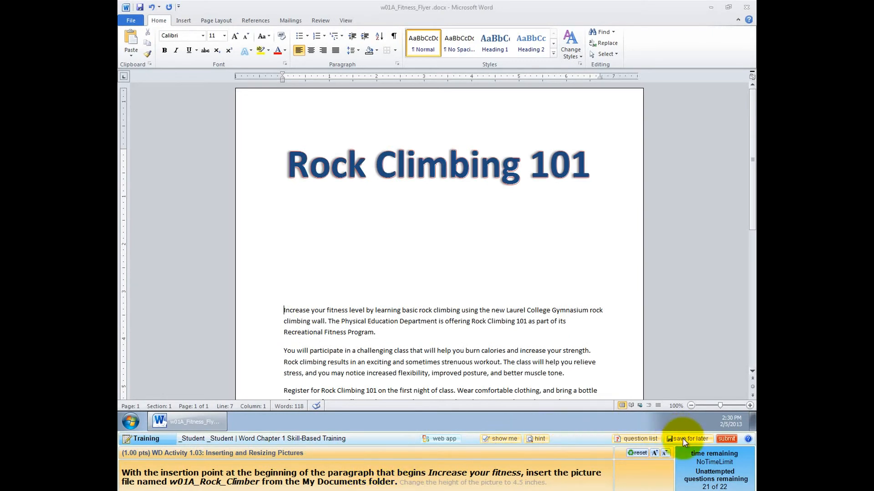
Save the assignment for later, then relaunch the Word Chapter 1 Skill-Based Training.
left_click(687, 438)
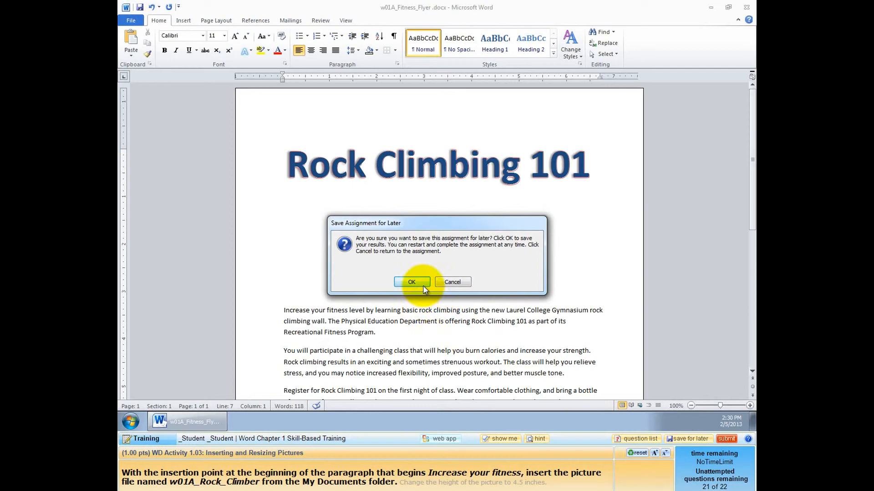
left_click(411, 282)
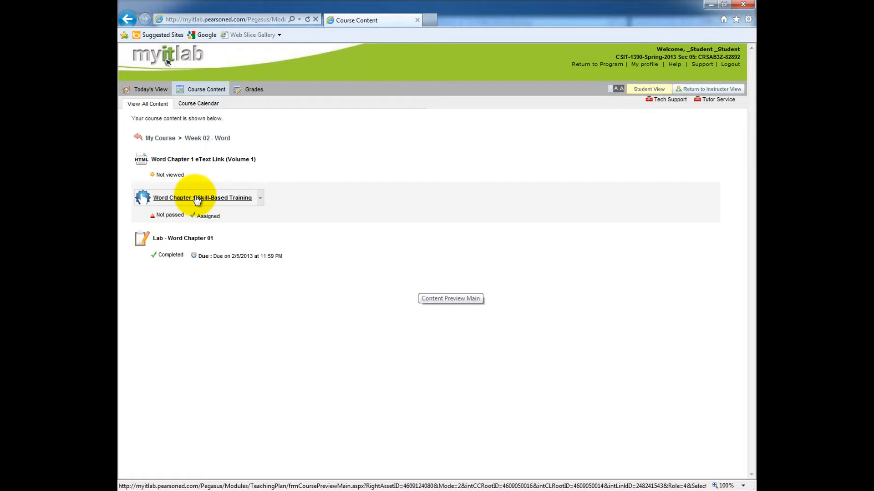
left_click(202, 198)
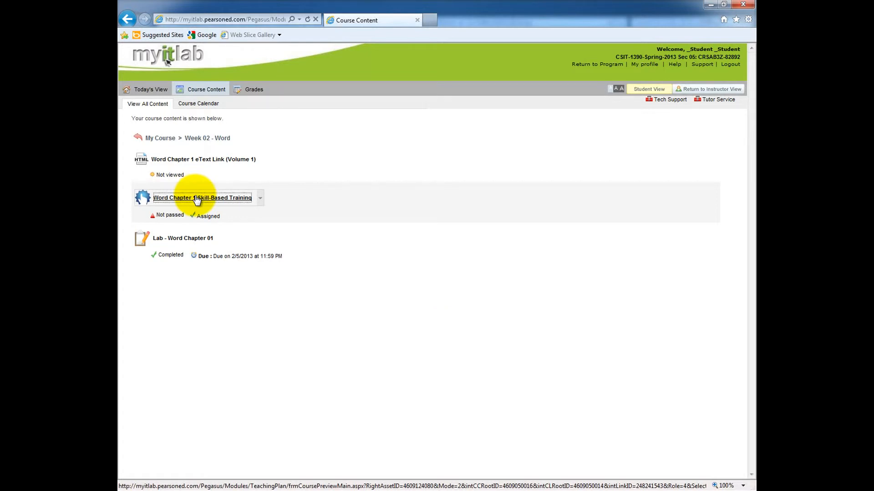
left_click(202, 198)
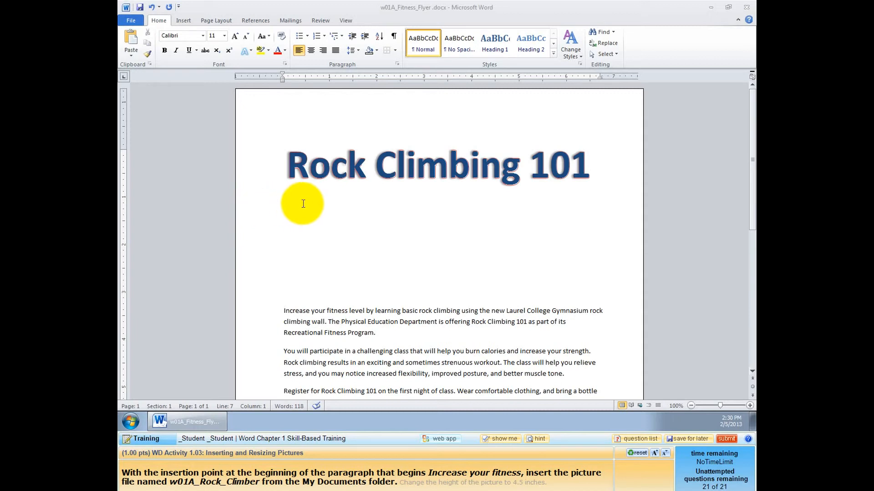
Show the Question List with the remaining training activities.
left_click(284, 310)
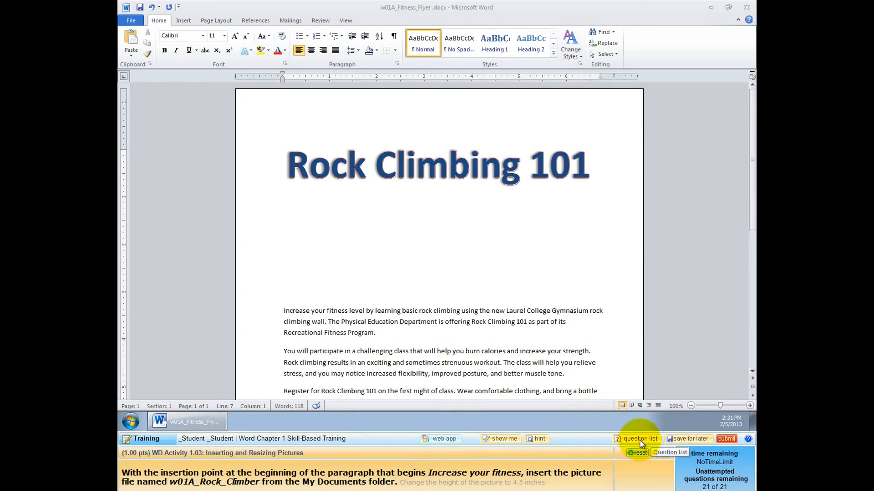
left_click(638, 439)
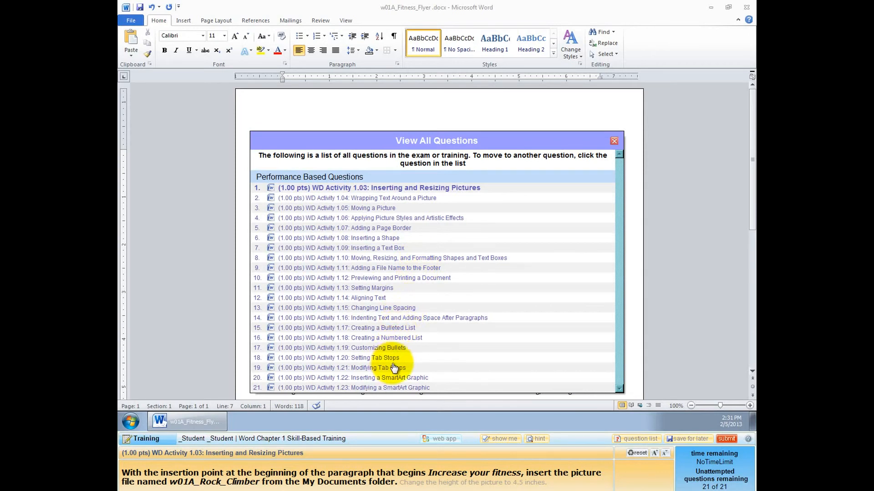
mouse_move(433, 223)
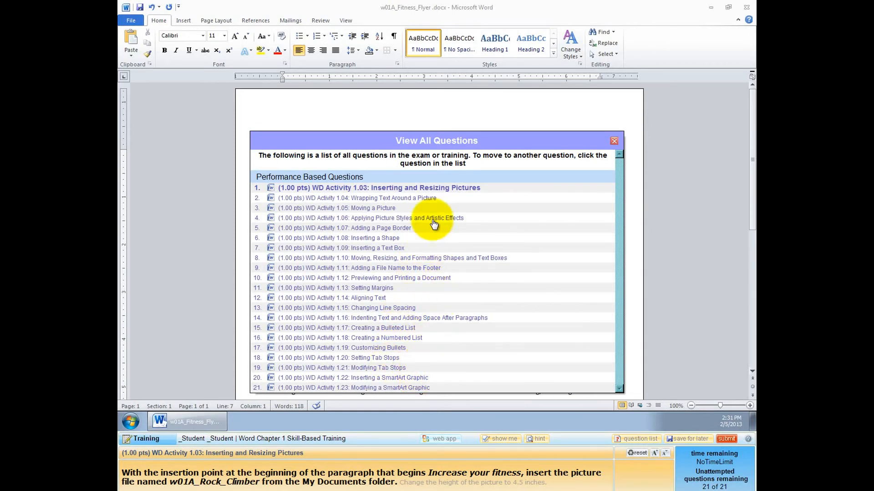
mouse_move(401, 210)
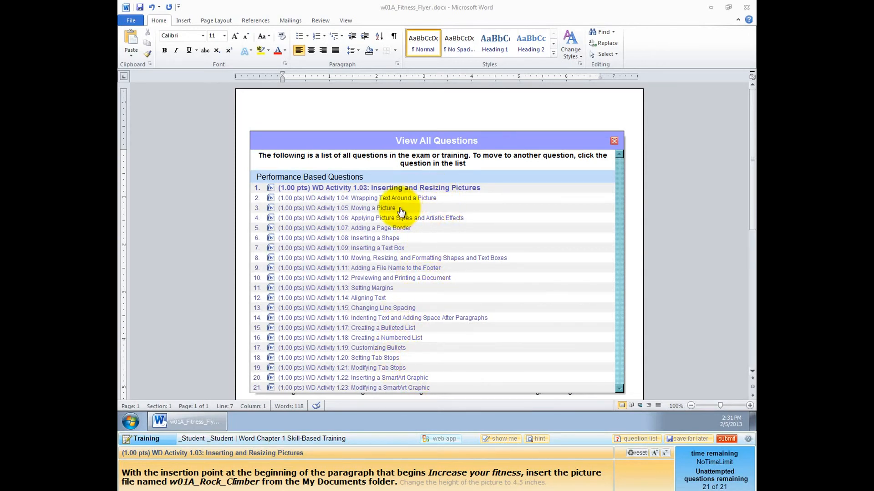
mouse_move(412, 233)
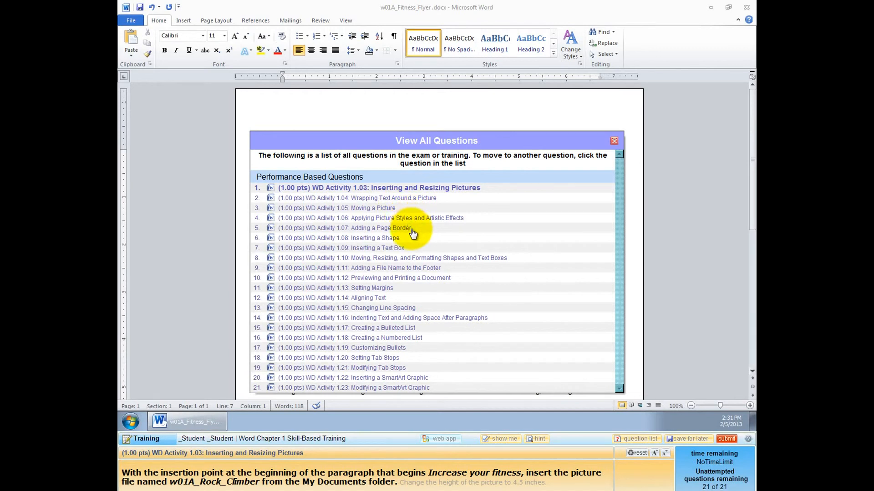
mouse_move(412, 250)
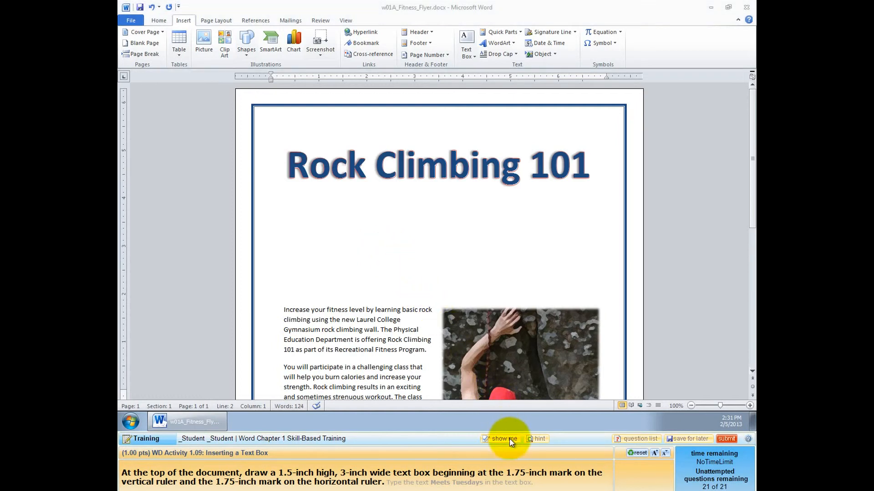
Watch the Show Me demo drawing a text box below the title.
left_click(466, 43)
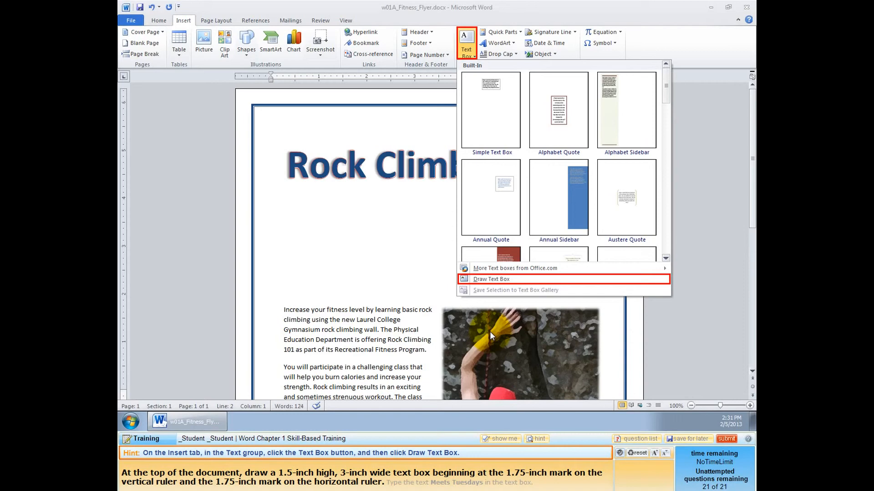
left_click(491, 278)
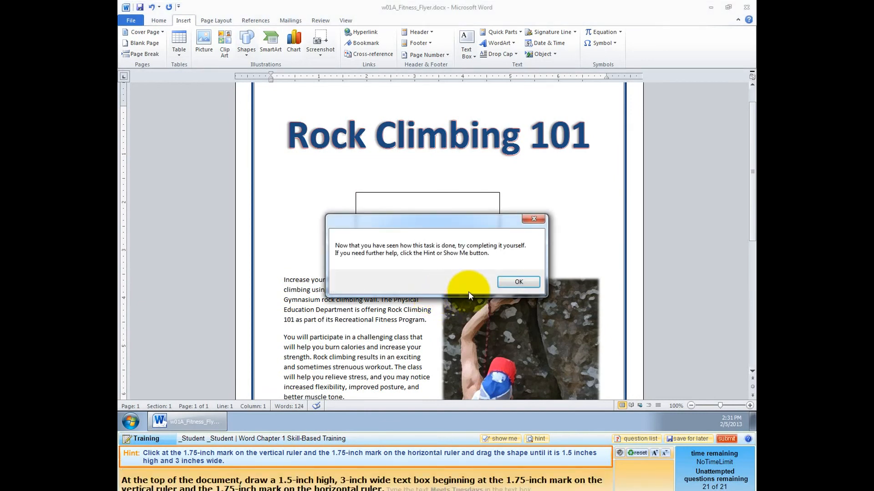
Dismiss the message and save the assignment for later, returning to Week 02 - Word content.
left_click(517, 281)
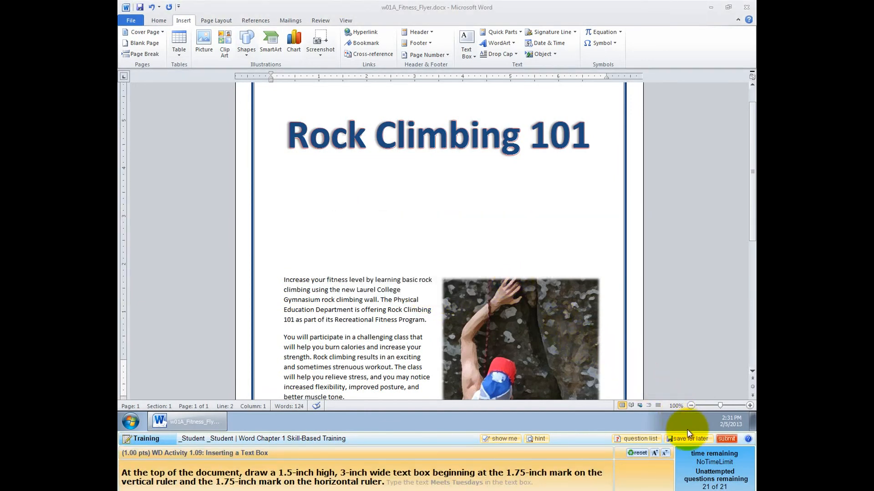
left_click(689, 438)
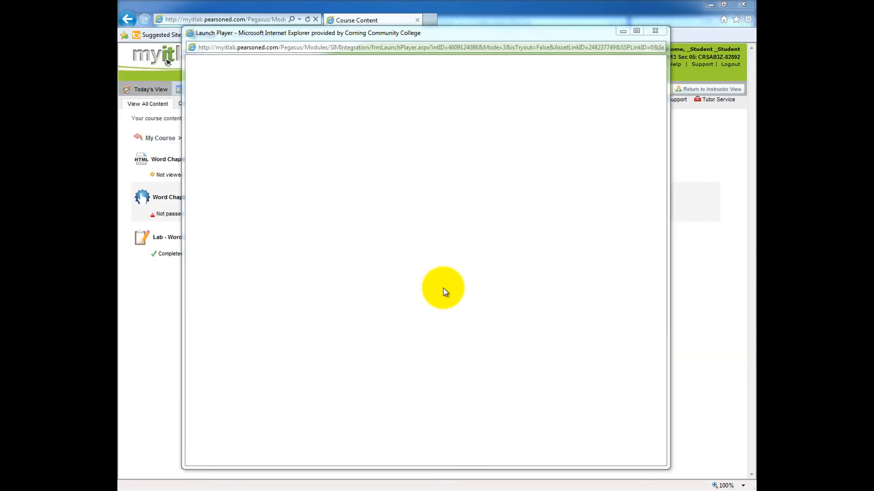
left_click(655, 31)
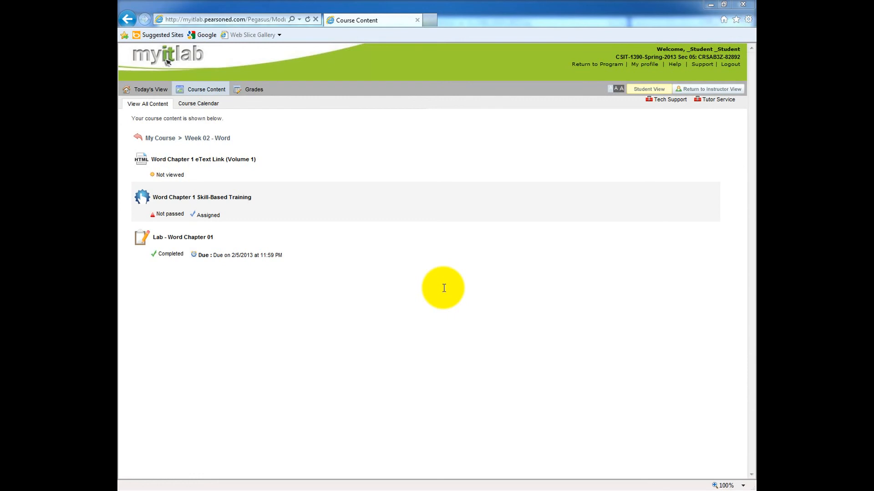